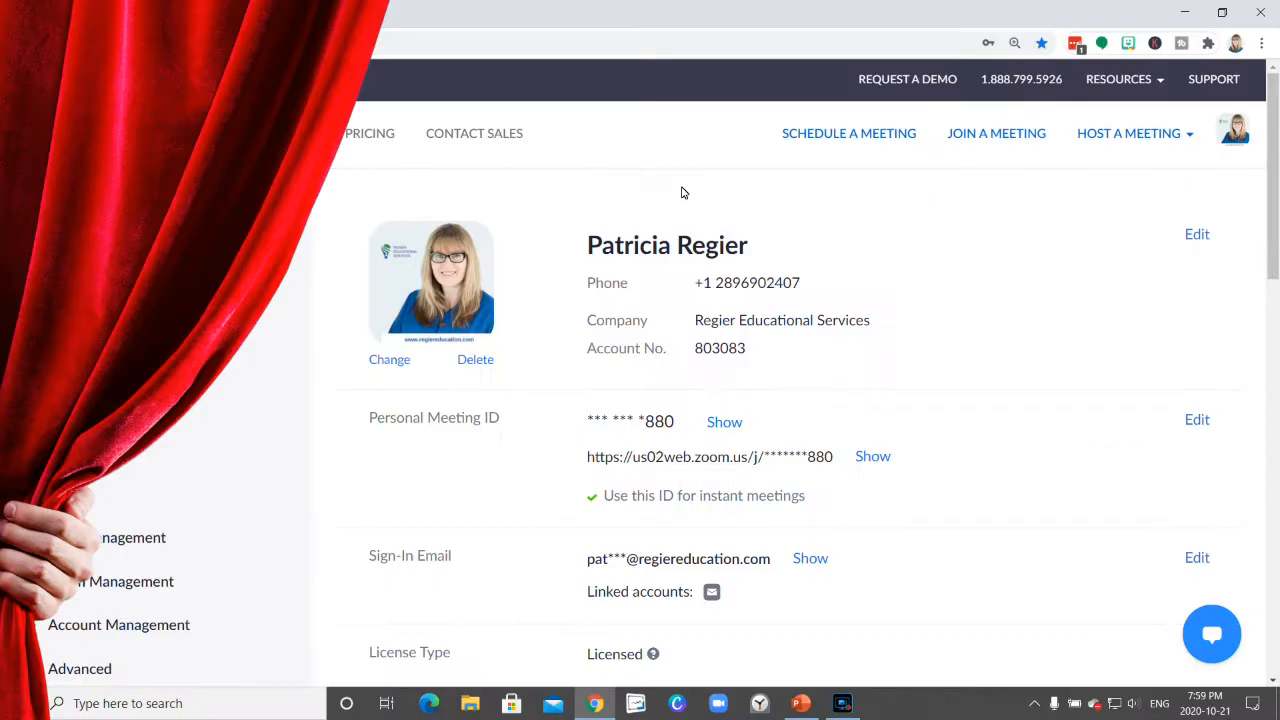
# Go to Meetings and show the Previous tab, listing today's 'sharing poll' meeting
pyautogui.click(848, 133)
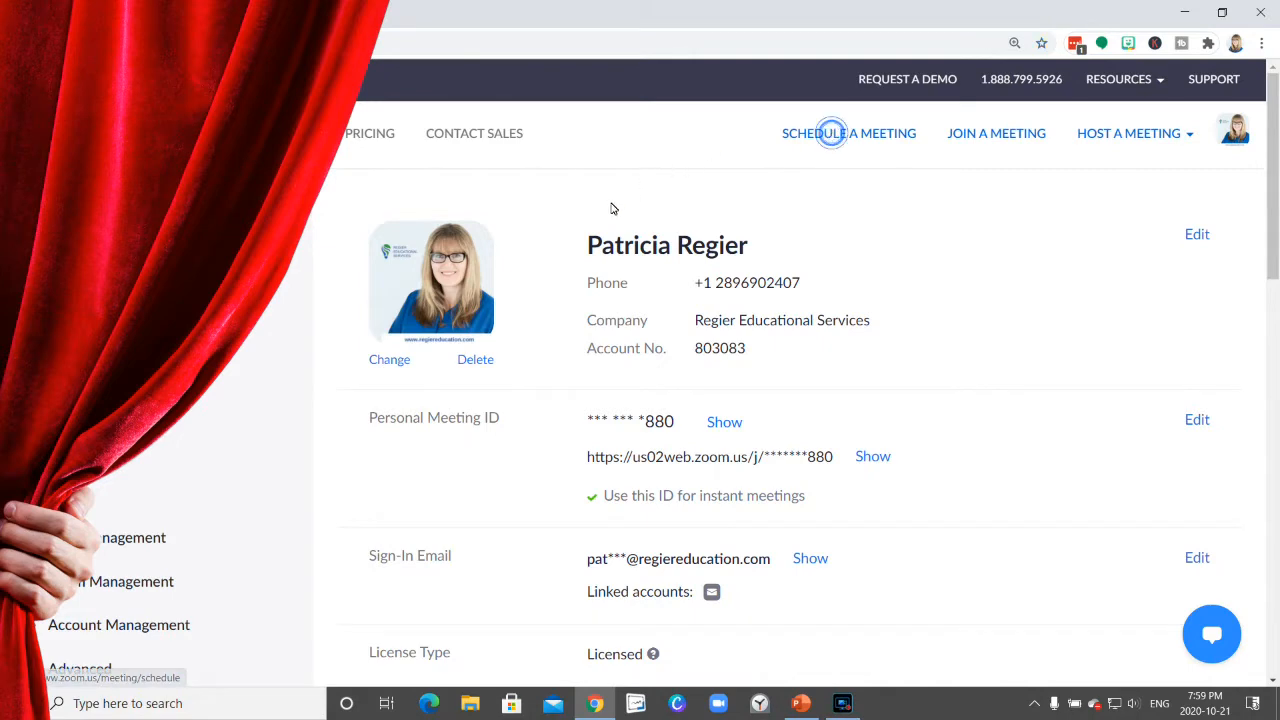
pyautogui.click(849, 133)
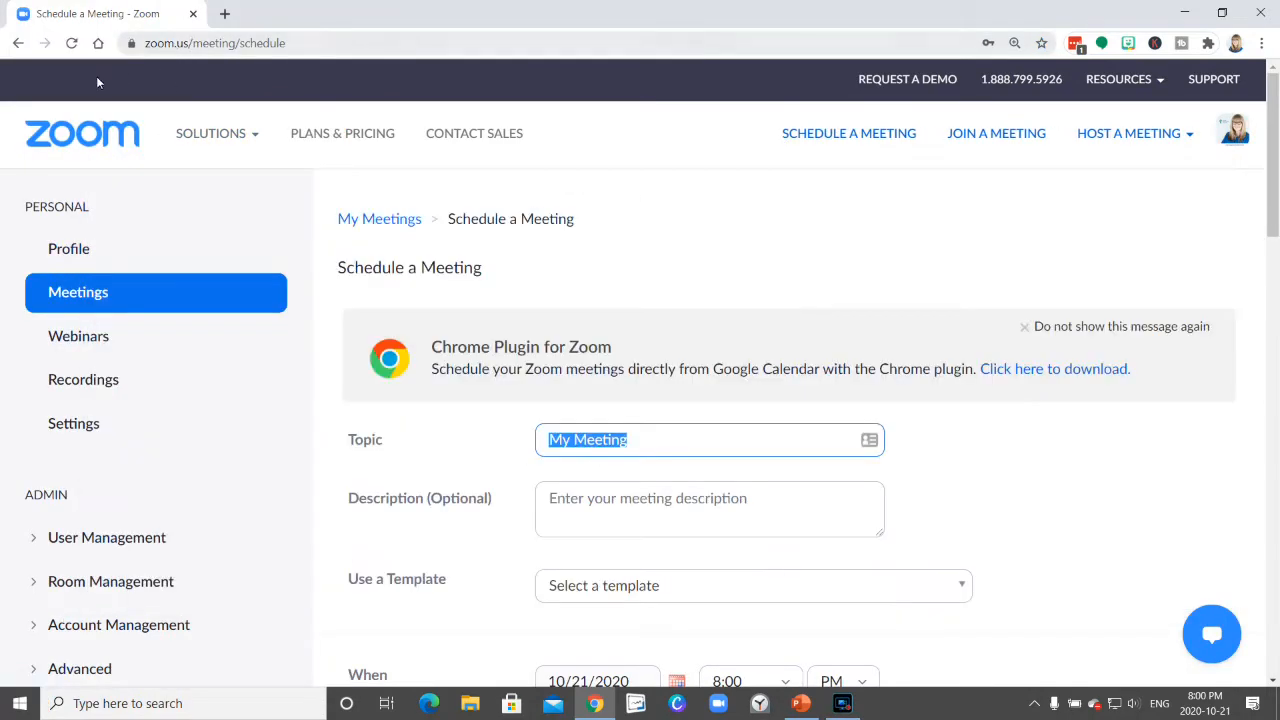
pyautogui.moveTo(146, 292)
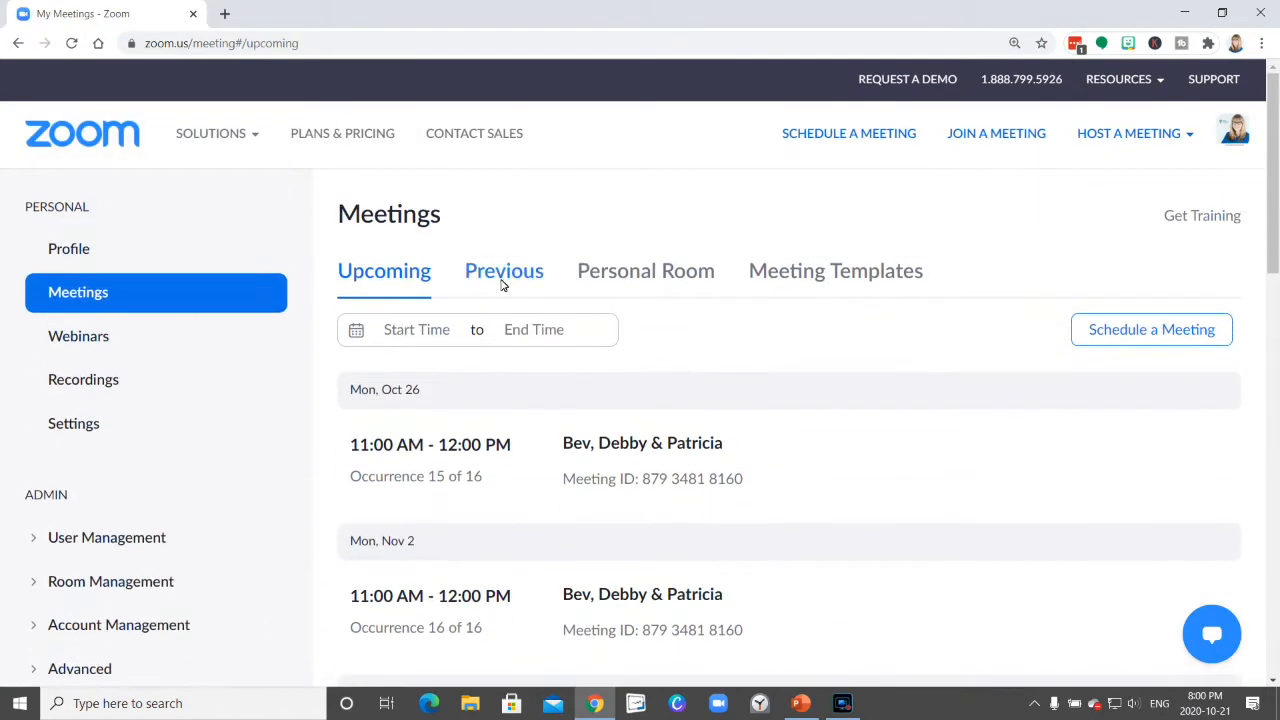
pyautogui.click(504, 270)
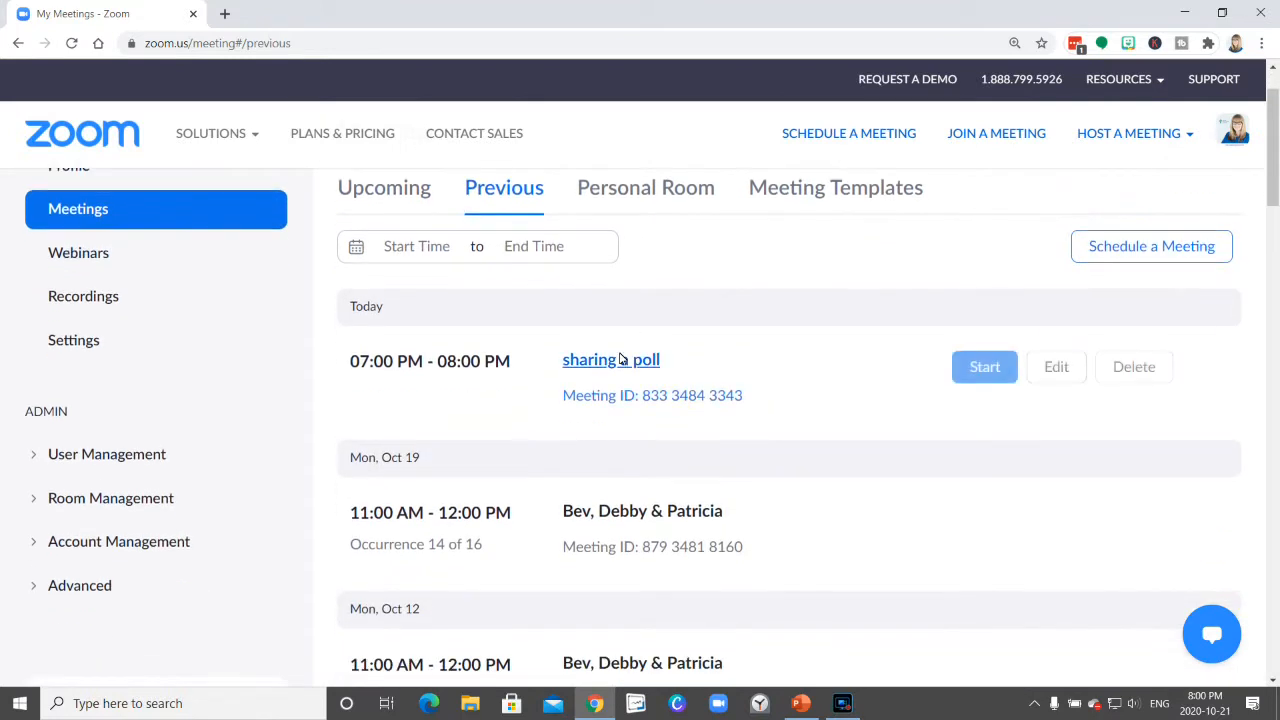
# Open the 'sharing a poll' meeting and scroll down to its Invite Link section
pyautogui.click(589, 359)
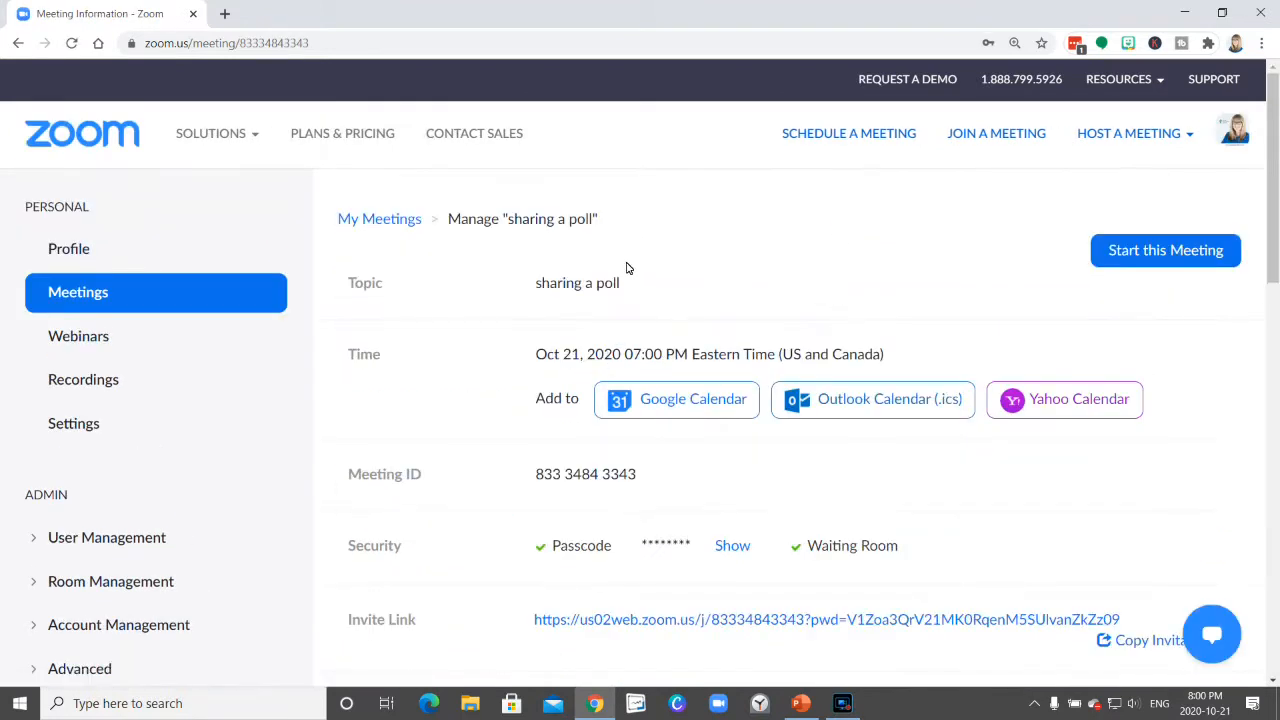
pyautogui.moveTo(1018, 460)
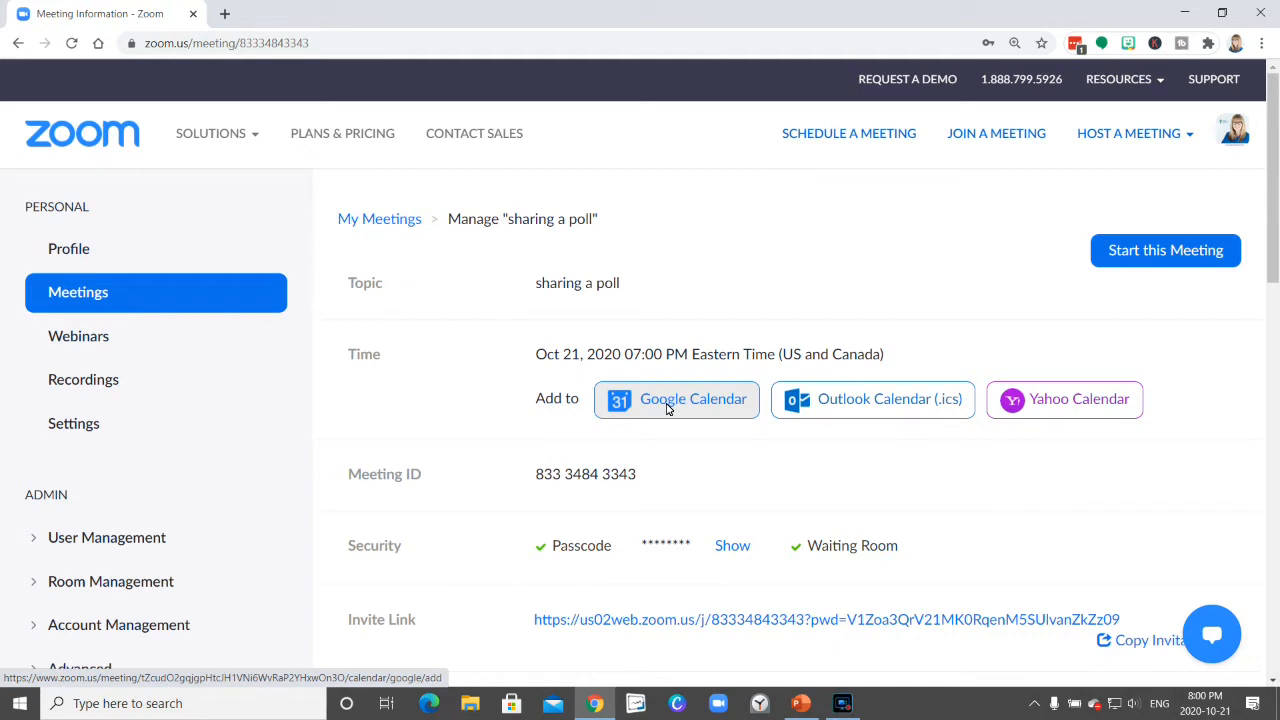
pyautogui.scroll(-3)
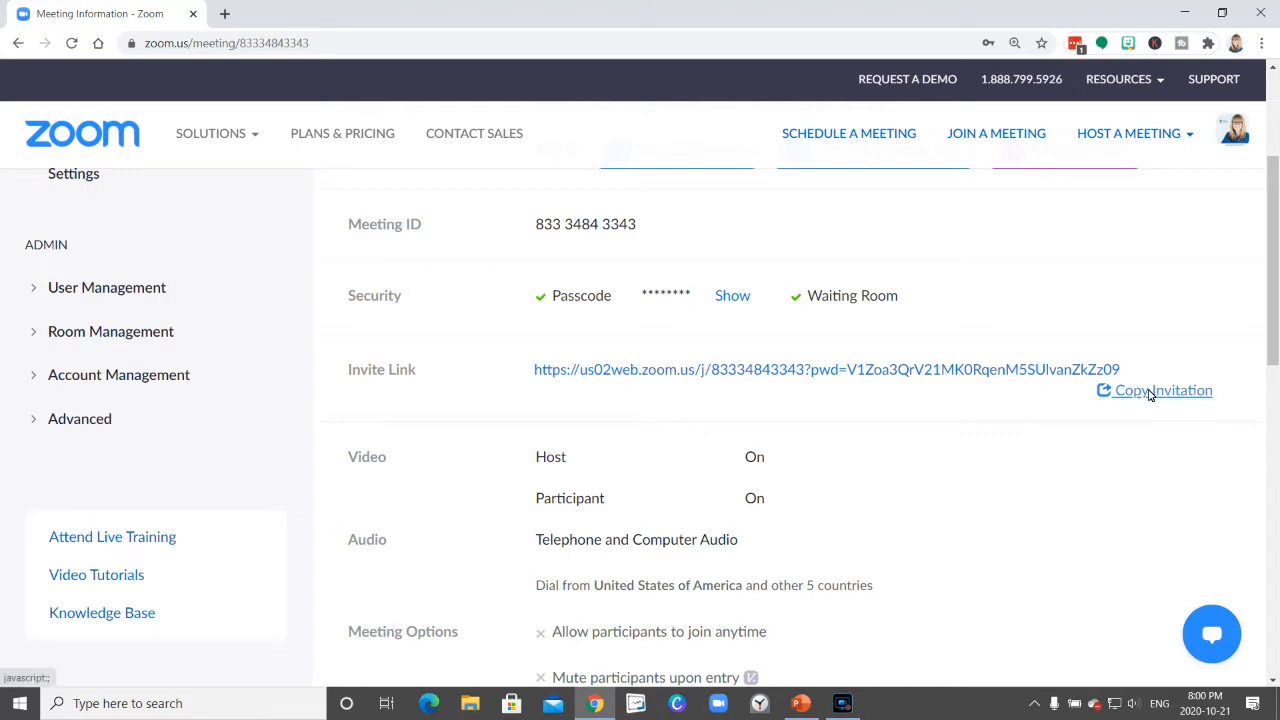
pyautogui.click(1160, 390)
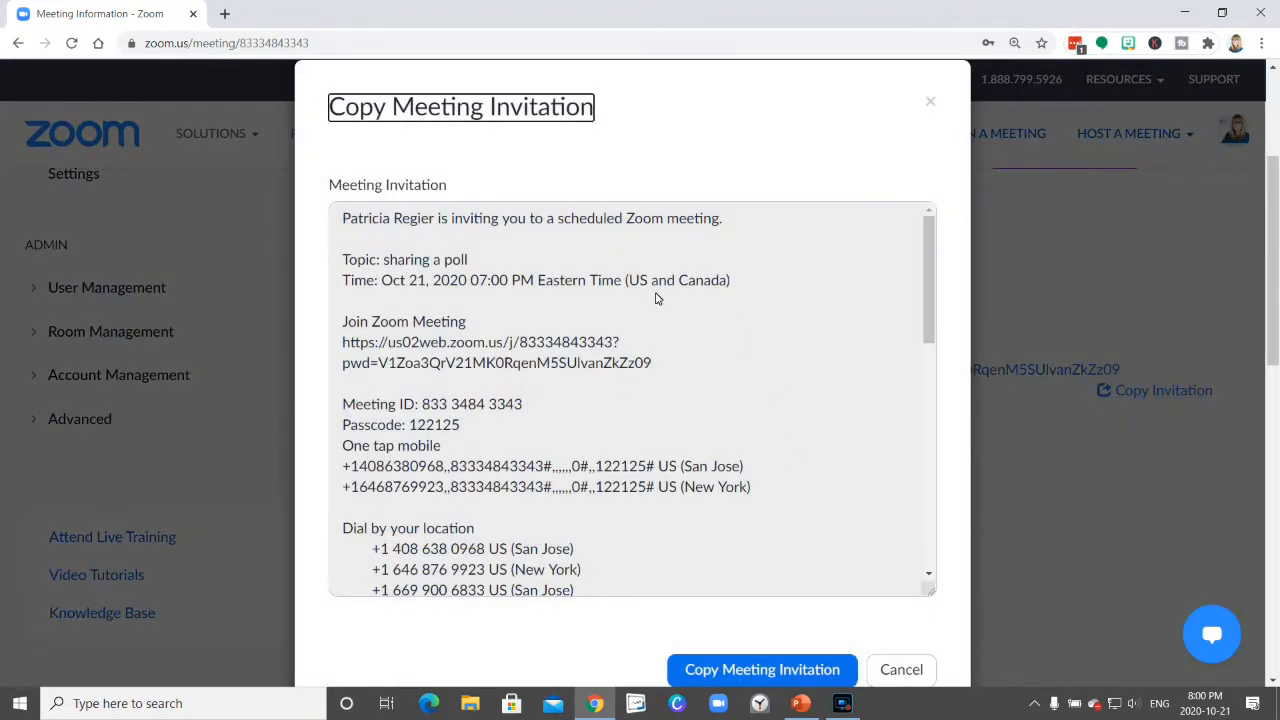
pyautogui.moveTo(767, 391)
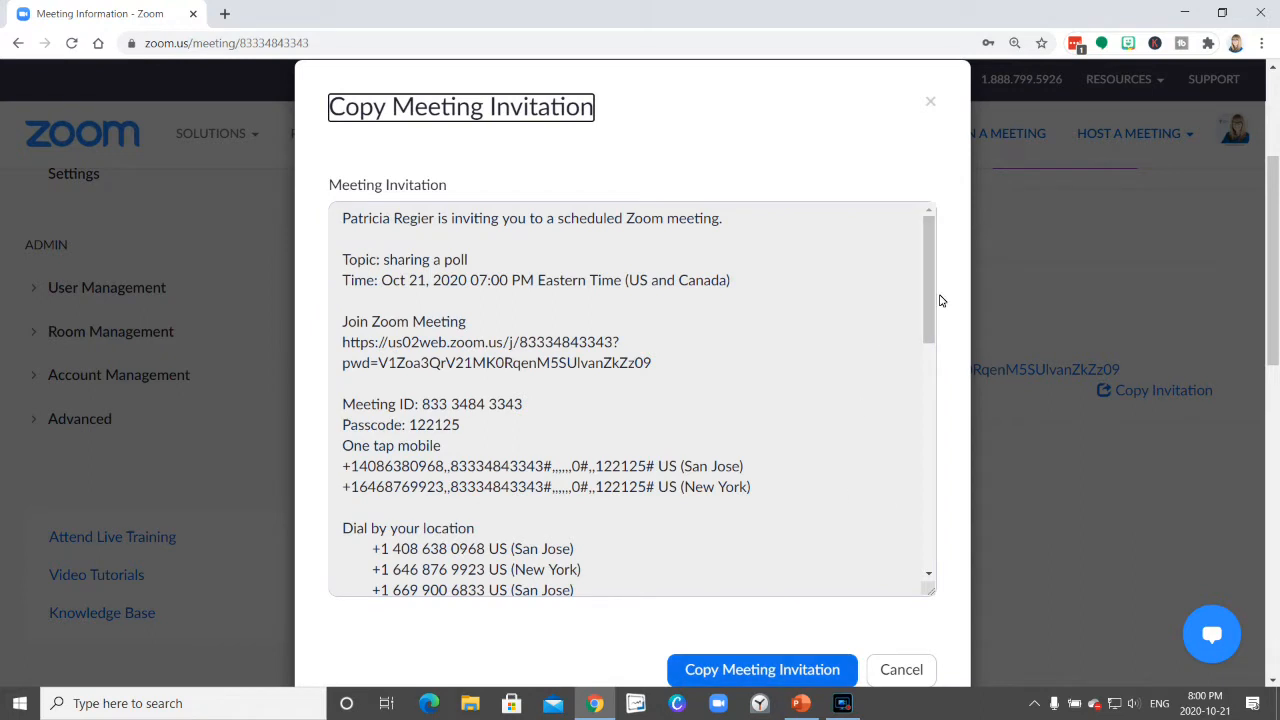
pyautogui.moveTo(452, 241)
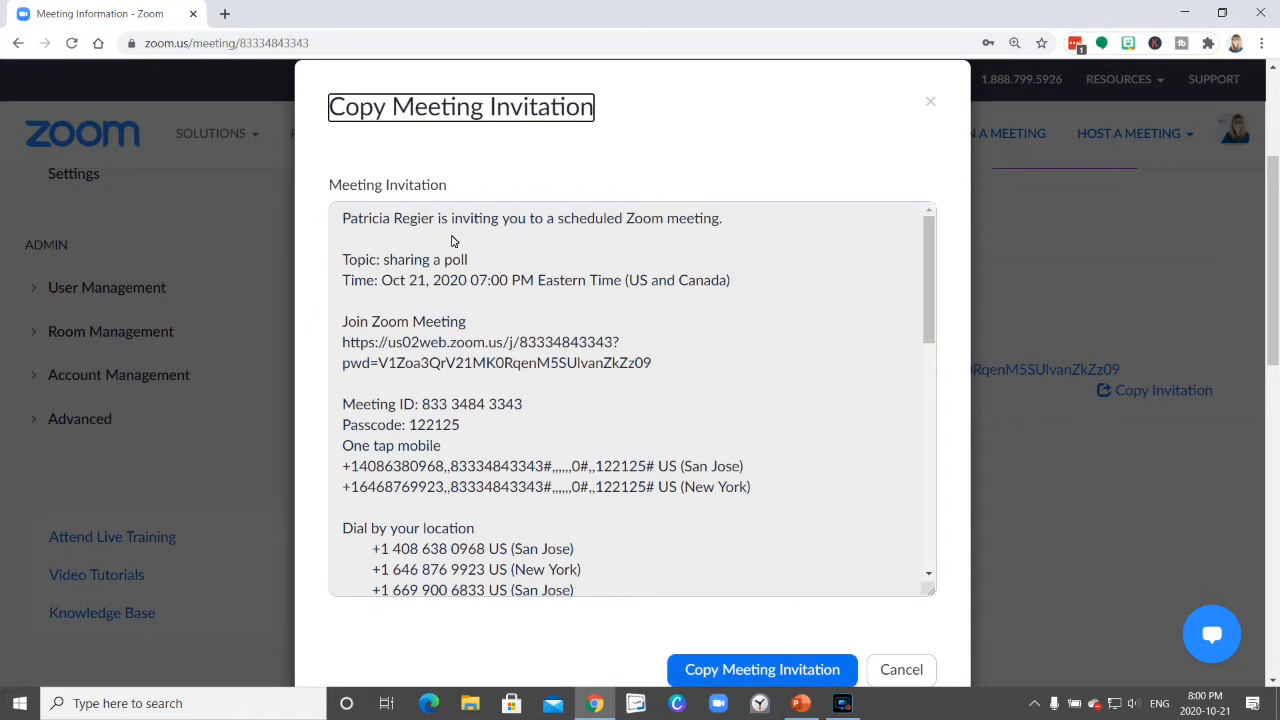
pyautogui.moveTo(468, 265)
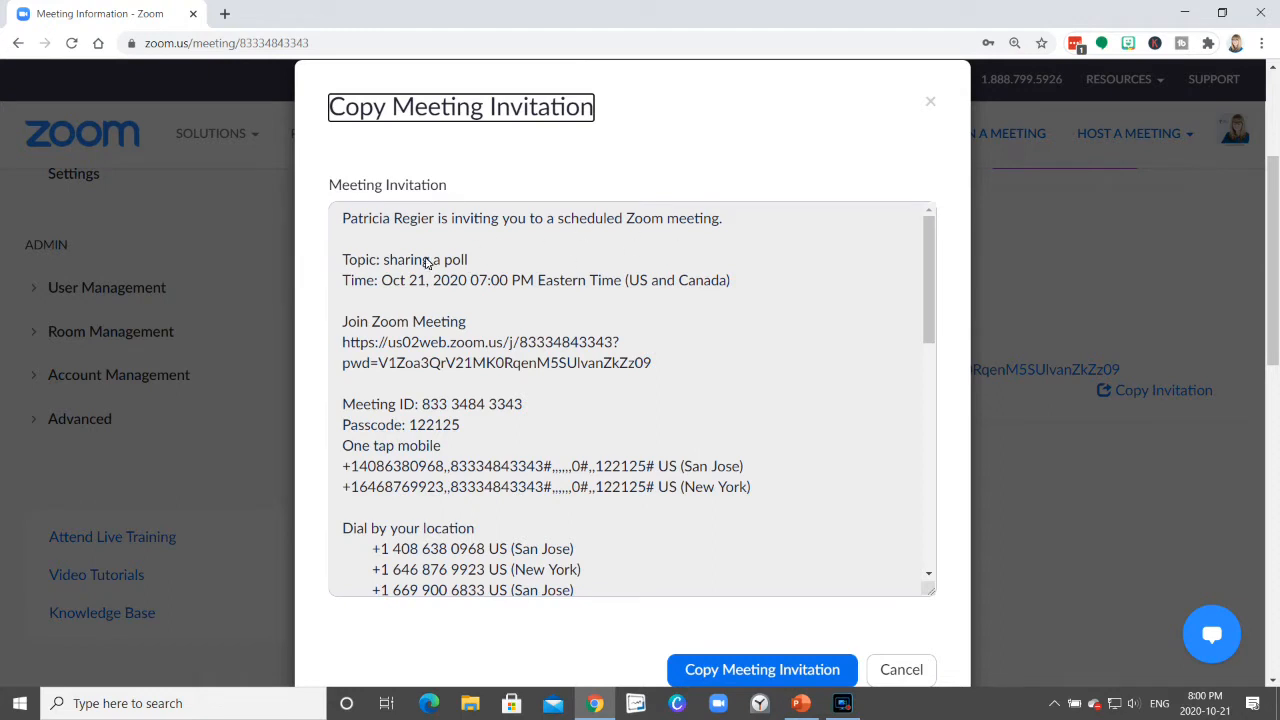
pyautogui.moveTo(523, 300)
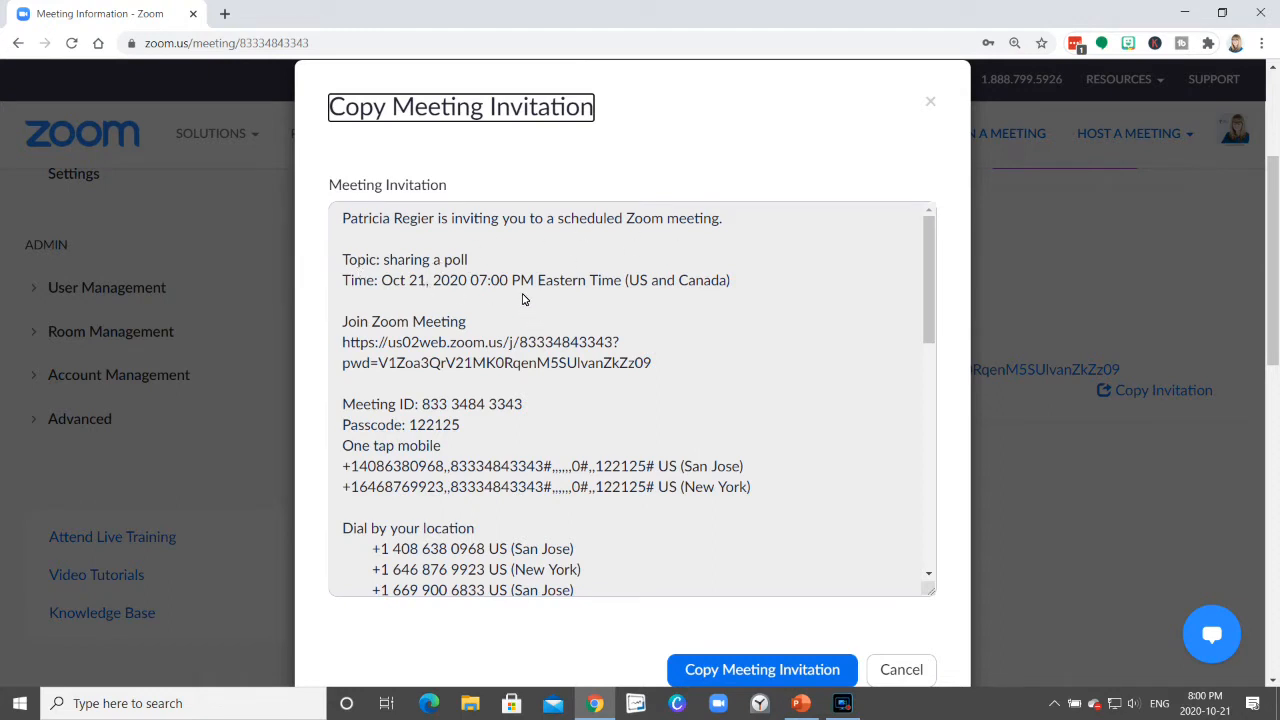
pyautogui.scroll(-3)
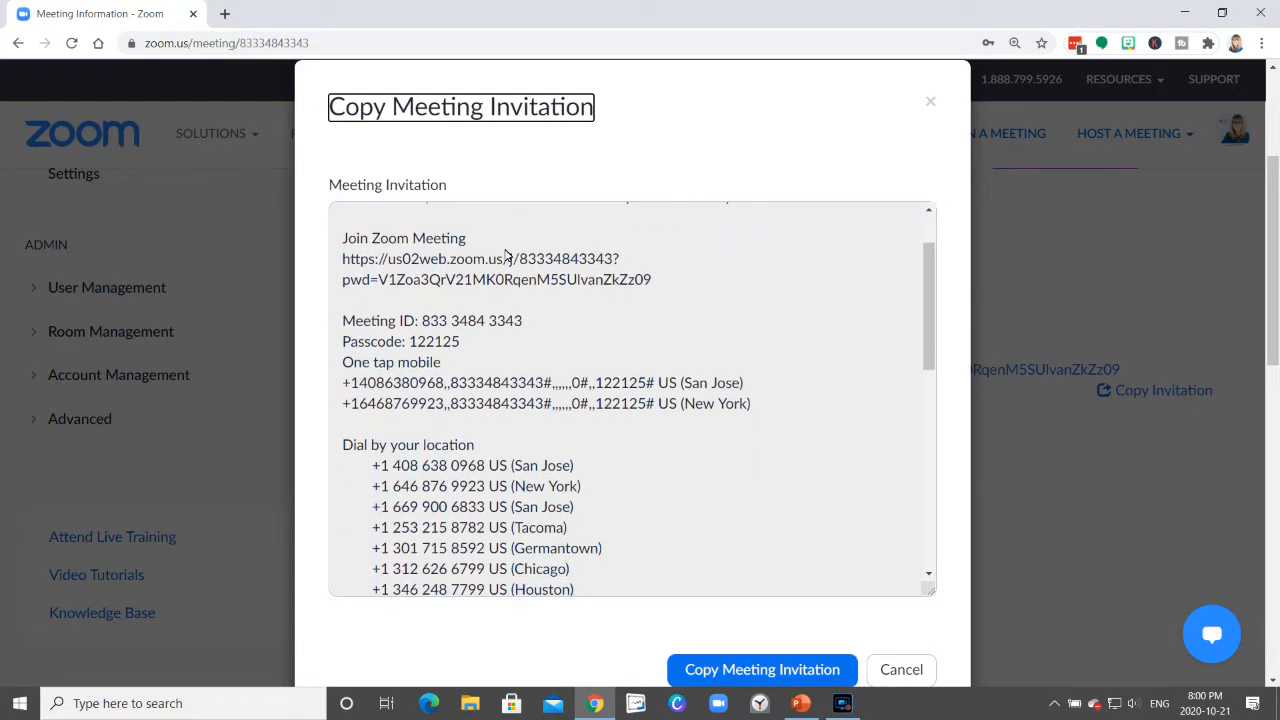
pyautogui.moveTo(490, 279)
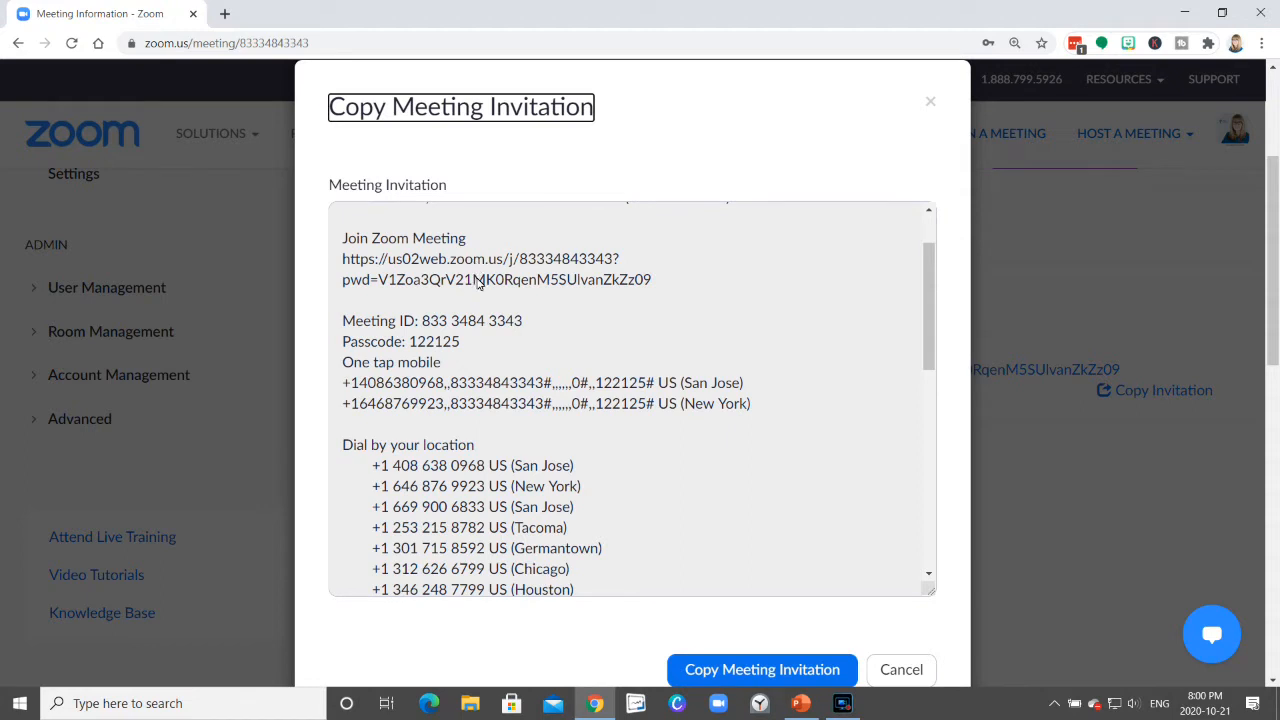
pyautogui.moveTo(578, 310)
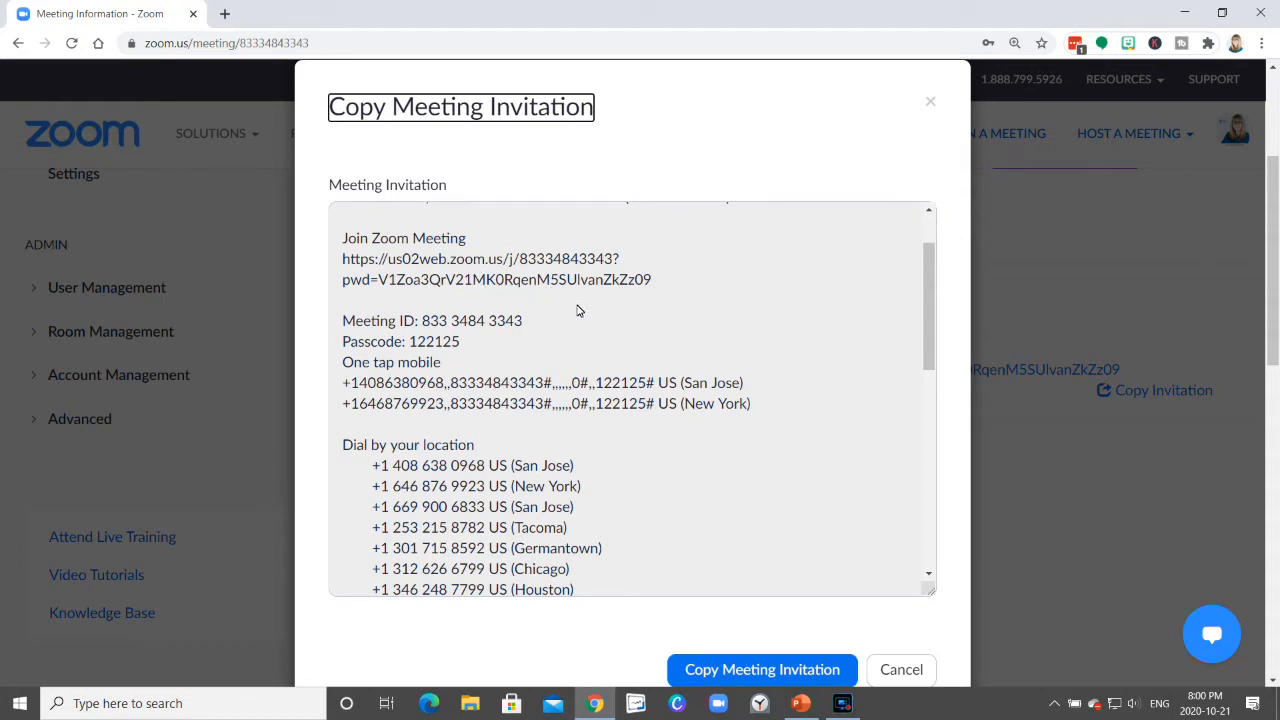
pyautogui.moveTo(520, 320)
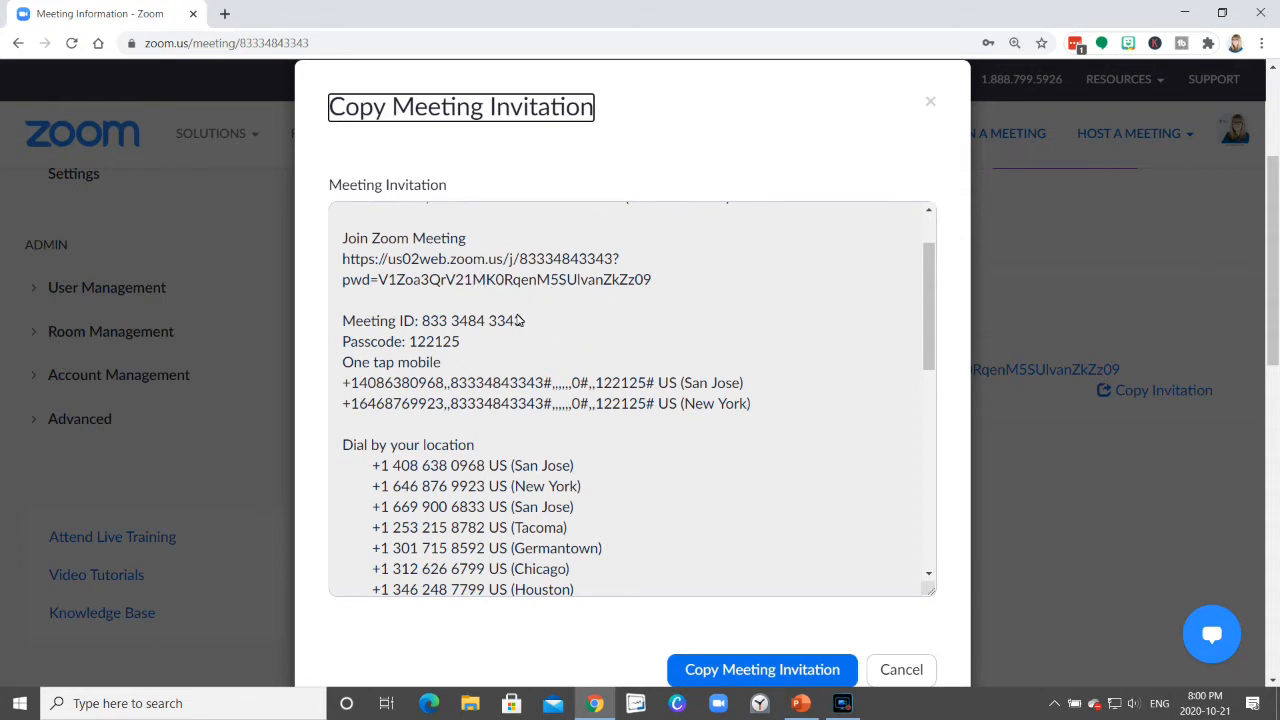
pyautogui.moveTo(463, 353)
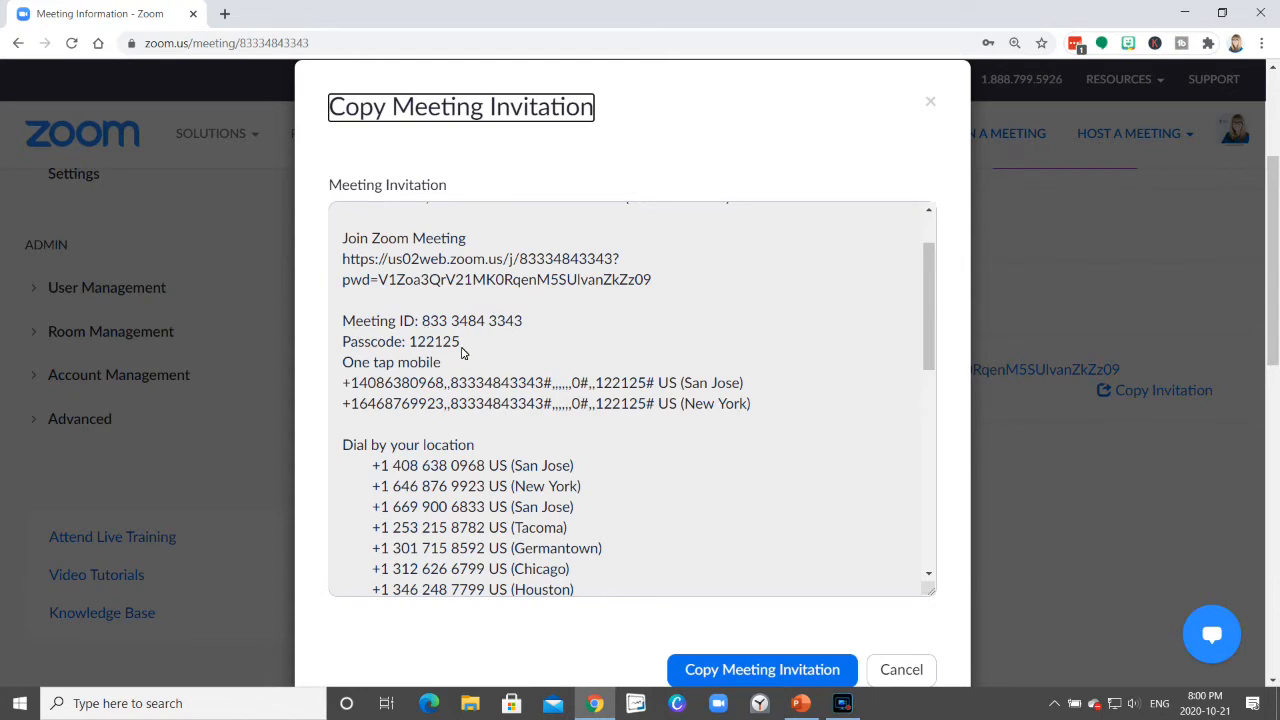
pyautogui.moveTo(466, 279)
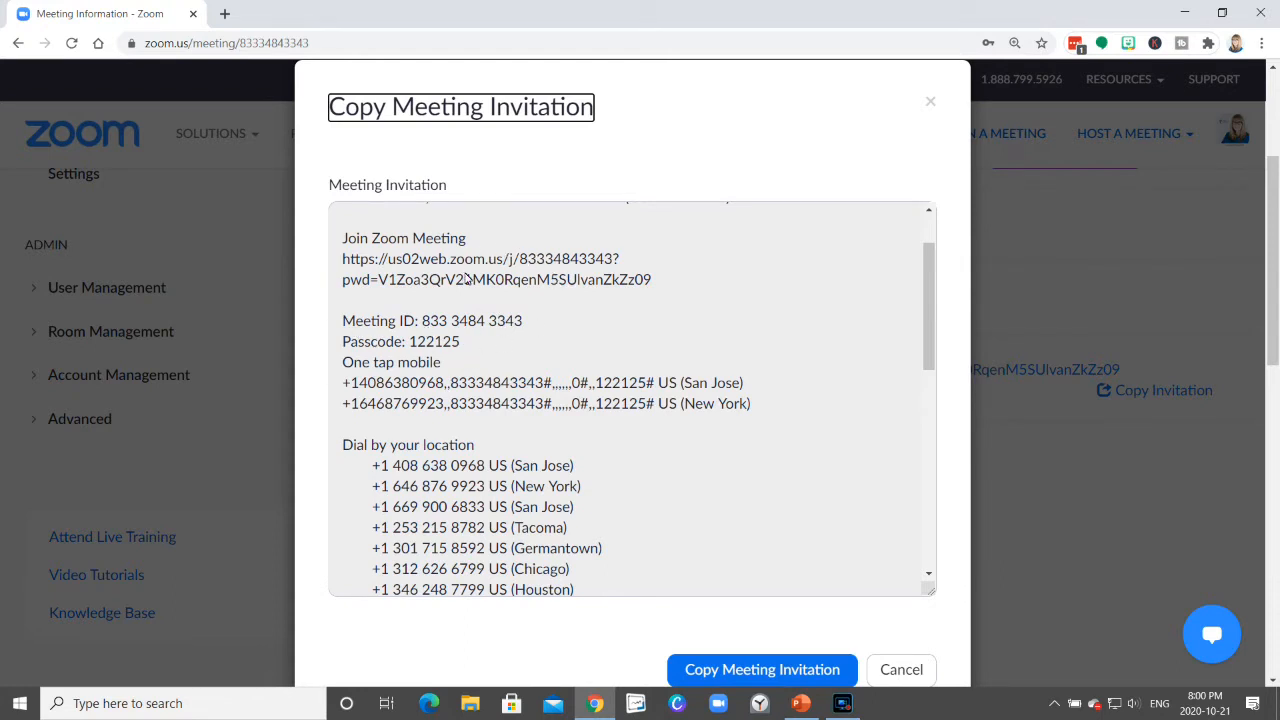
pyautogui.moveTo(493, 300)
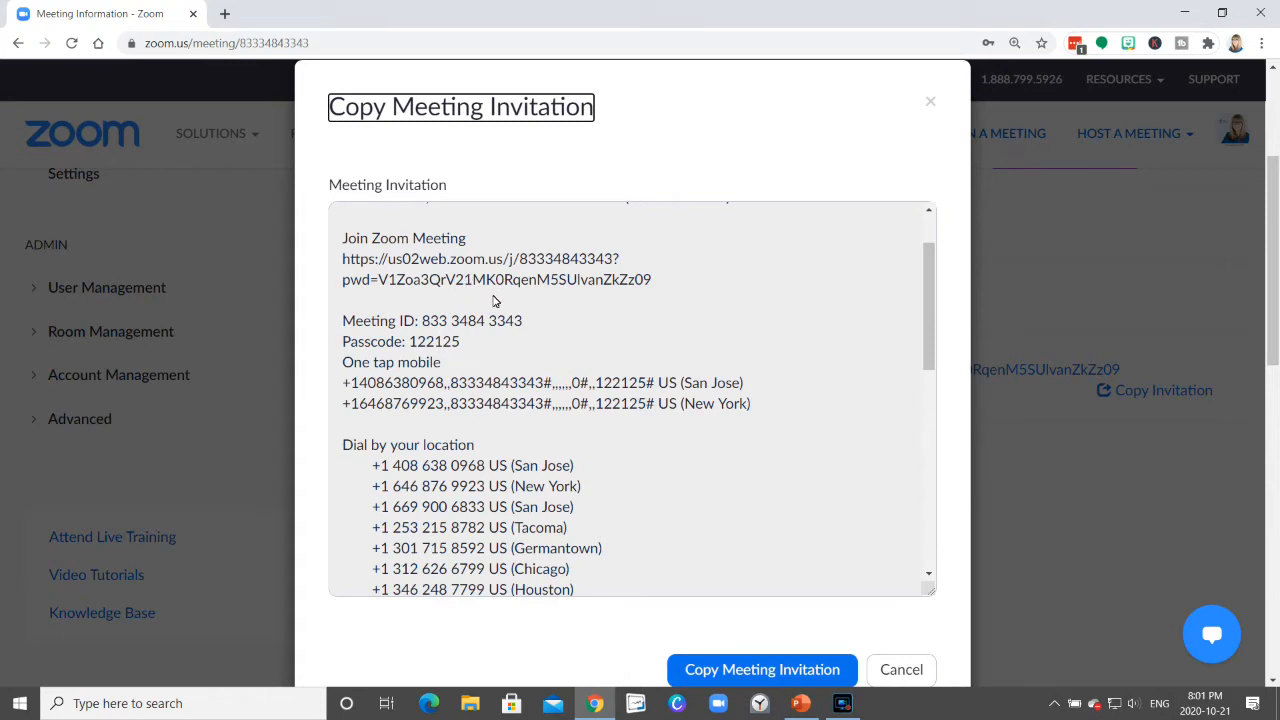
pyautogui.moveTo(507, 293)
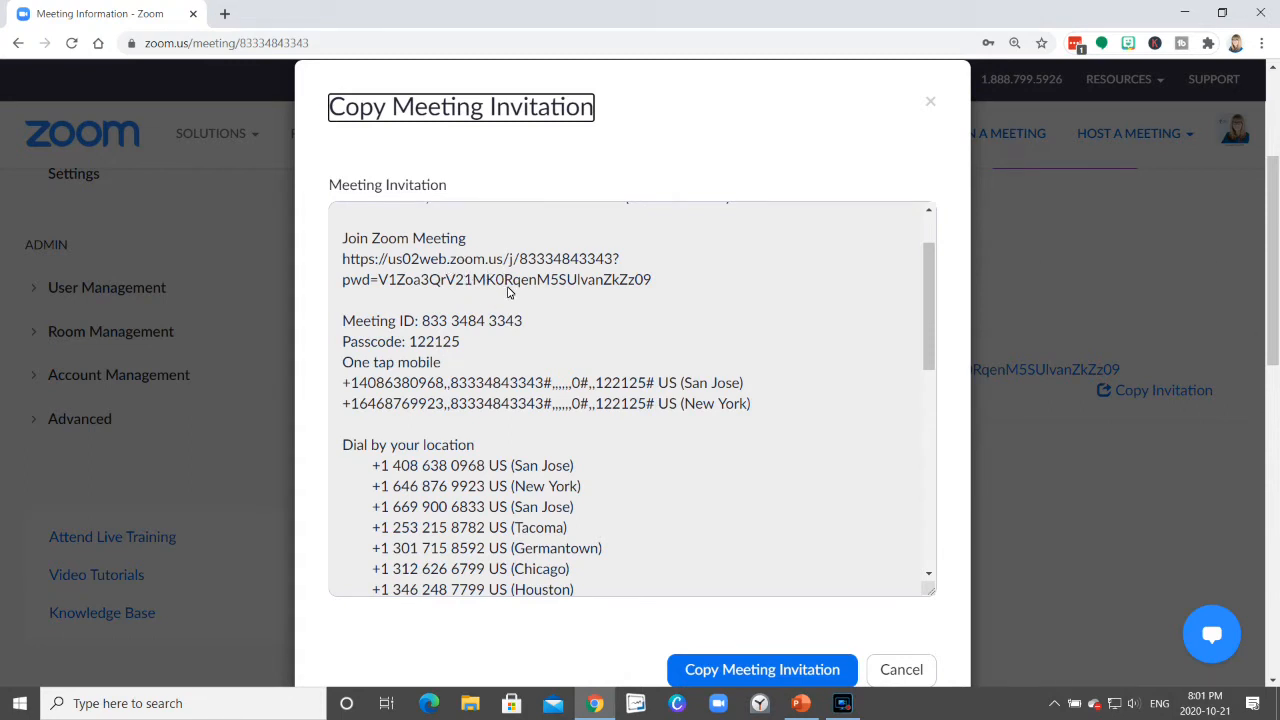
pyautogui.scroll(-3)
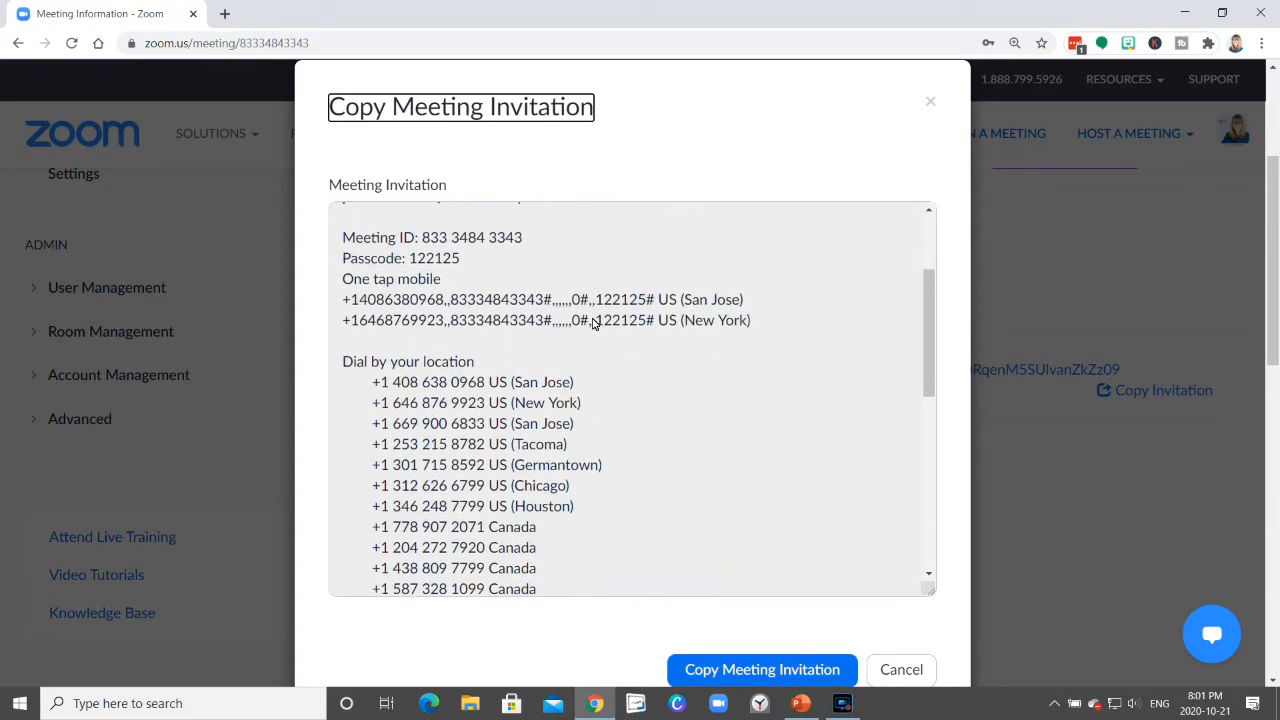
pyautogui.scroll(-3)
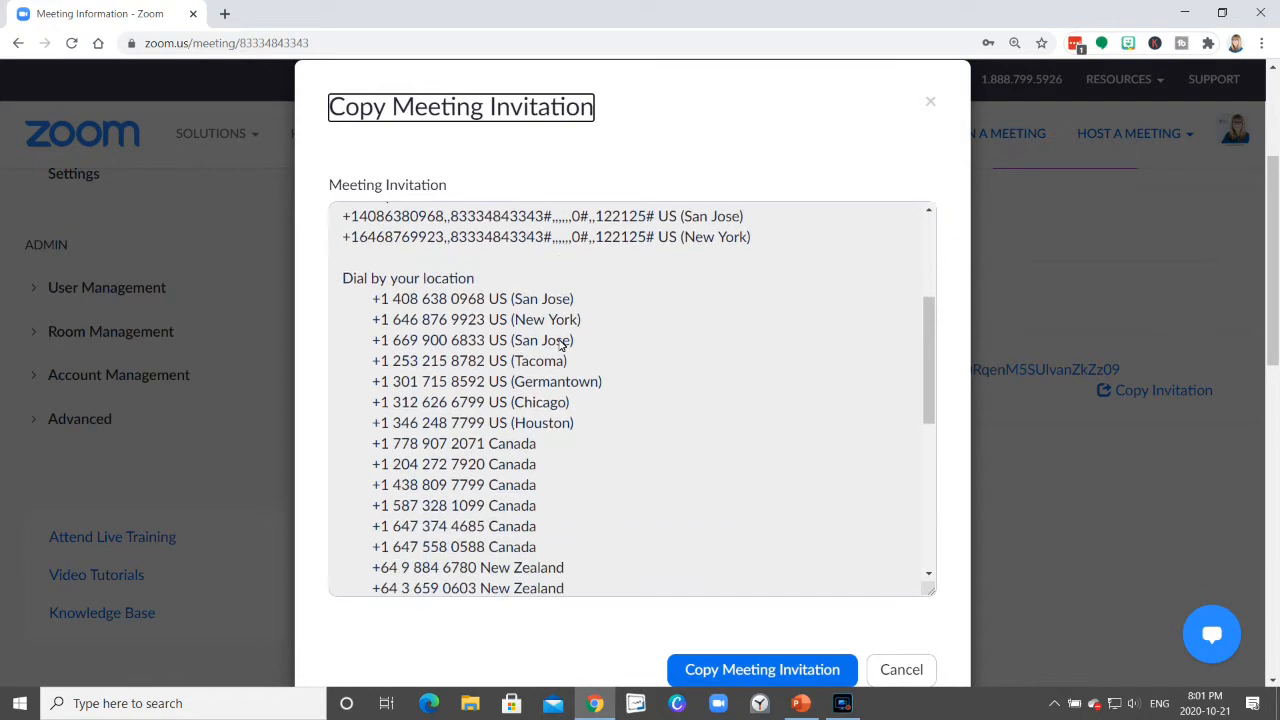
pyautogui.scroll(-3)
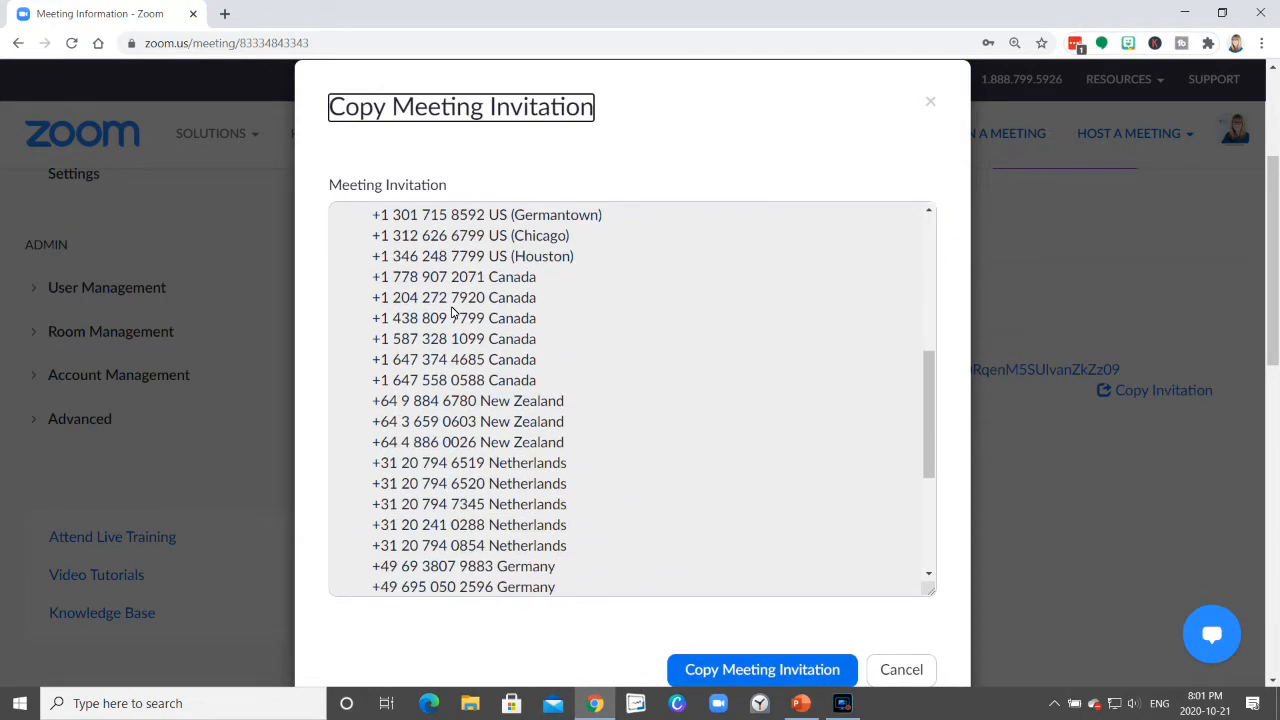
pyautogui.scroll(-3)
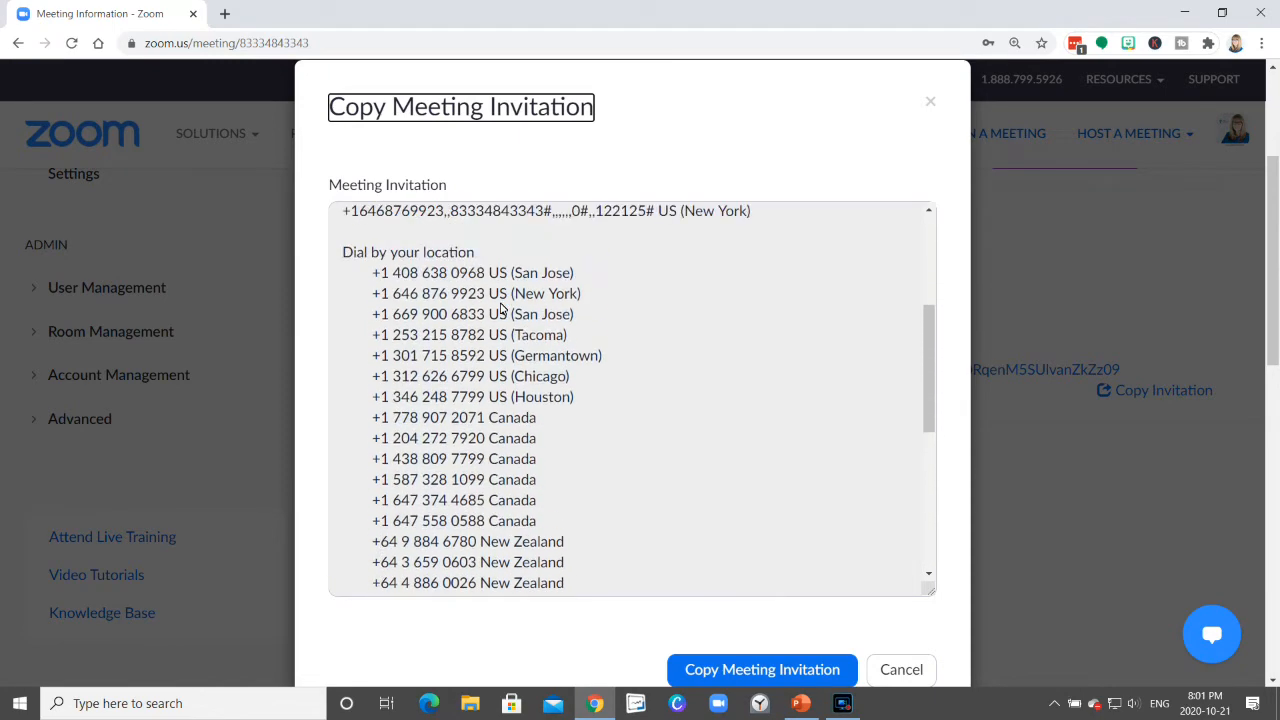
pyautogui.scroll(-3)
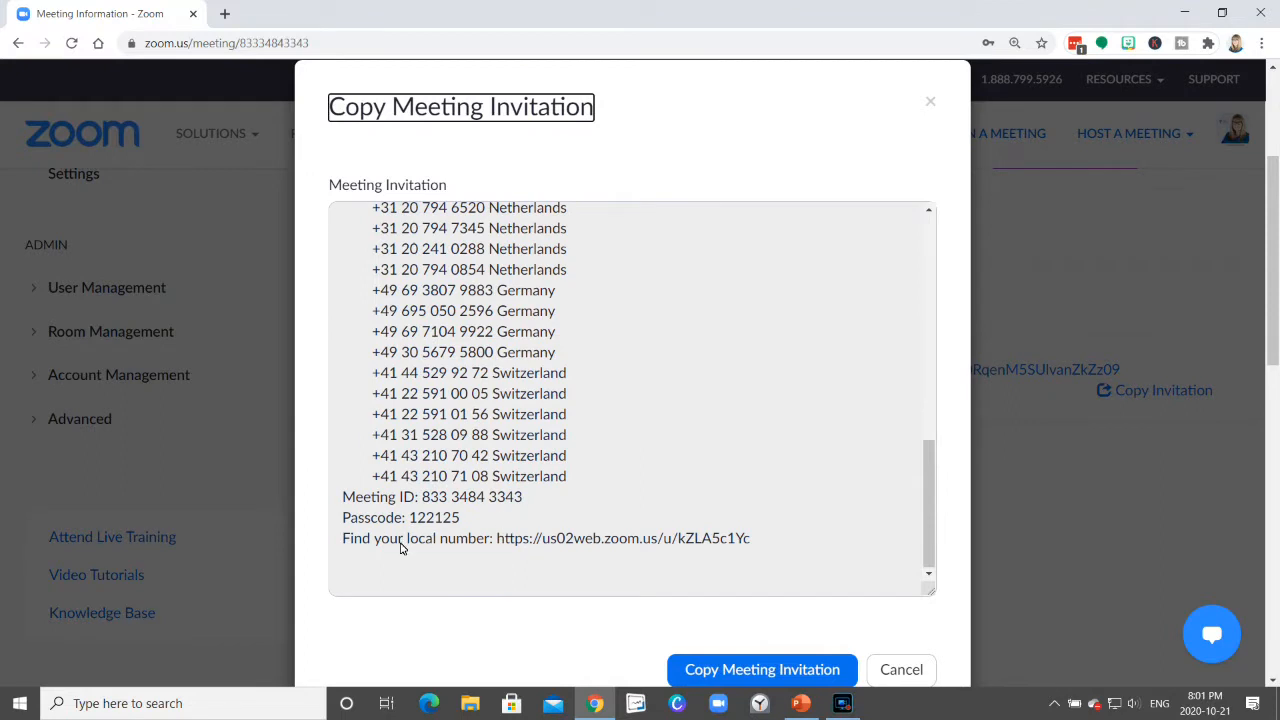
pyautogui.moveTo(546, 517)
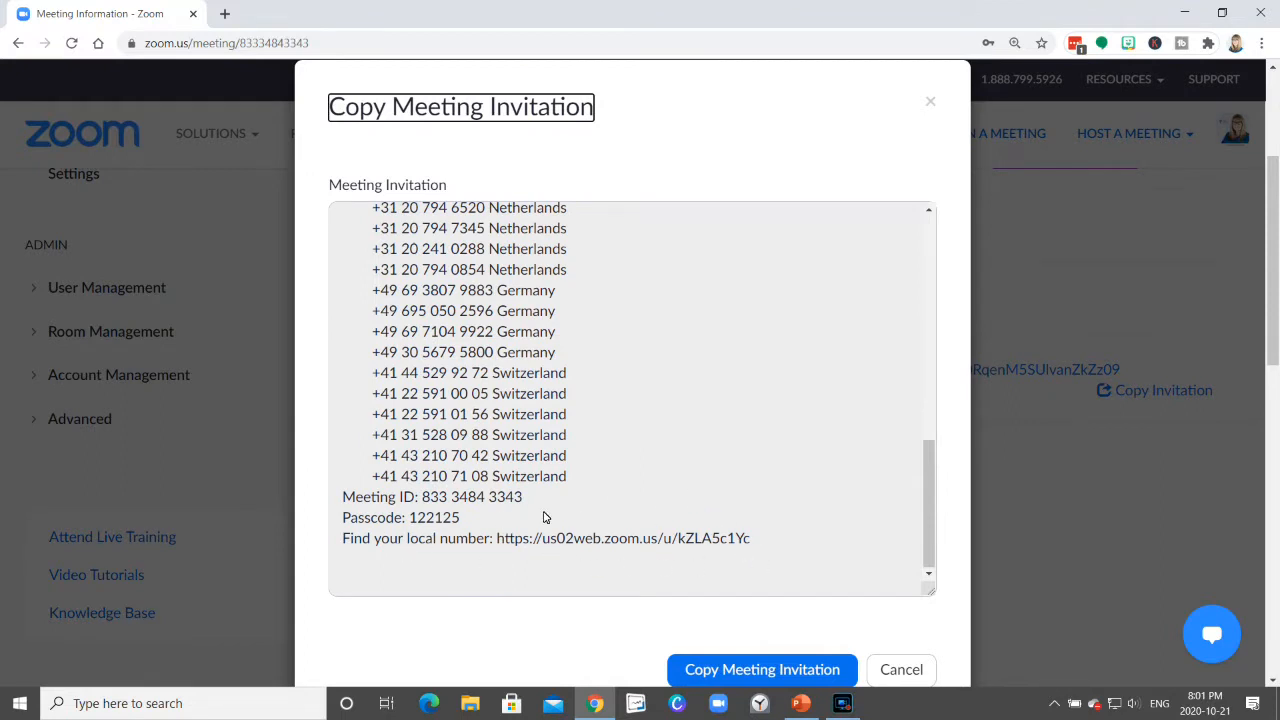
pyautogui.moveTo(432, 500)
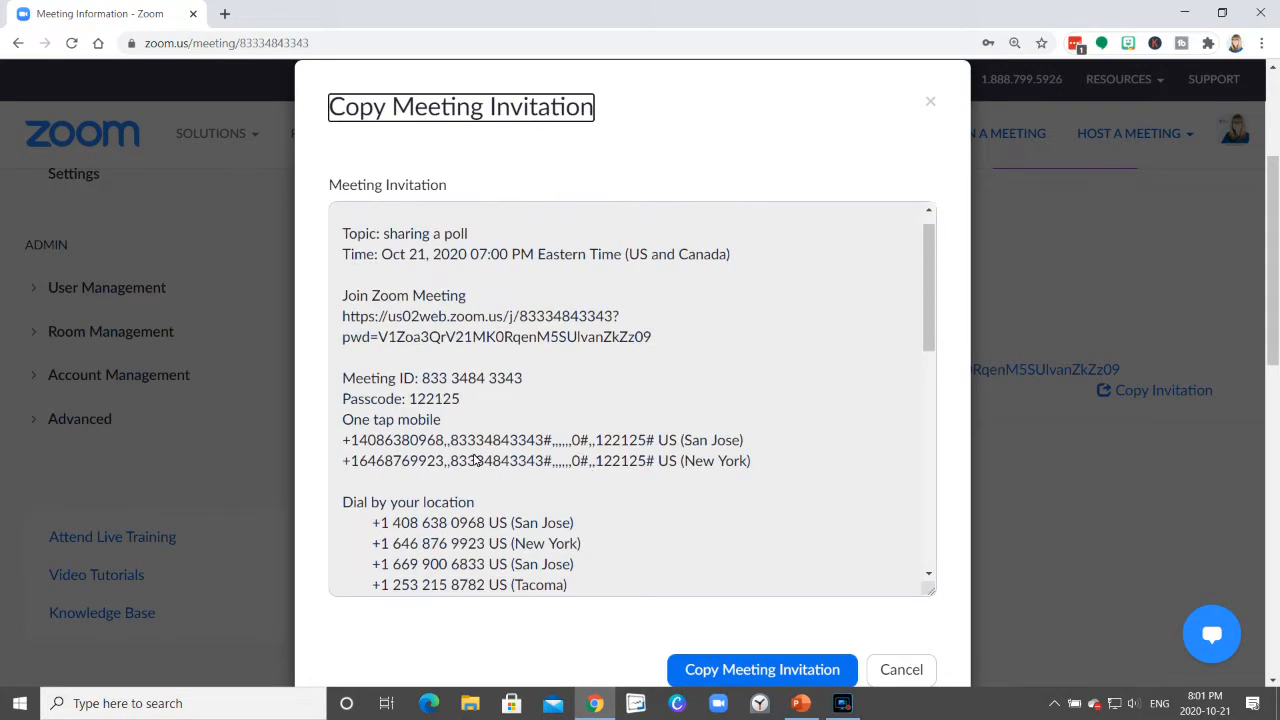
pyautogui.scroll(-3)
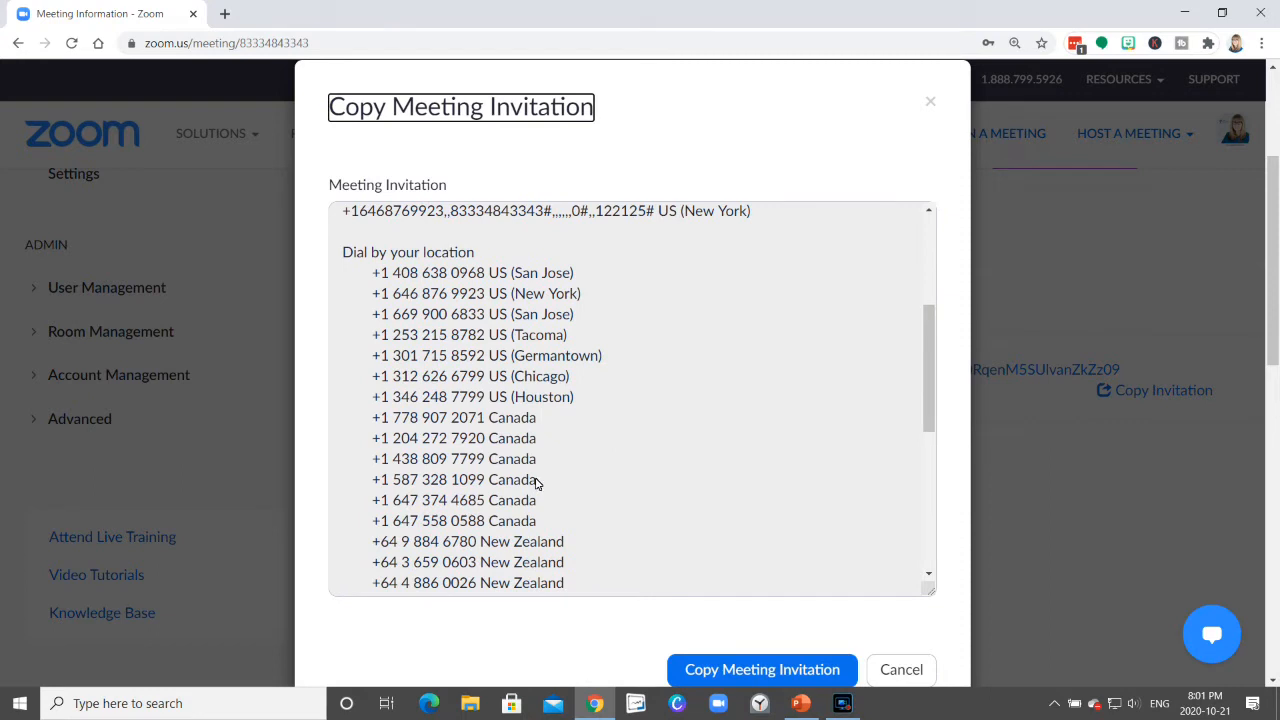
pyautogui.moveTo(585, 472)
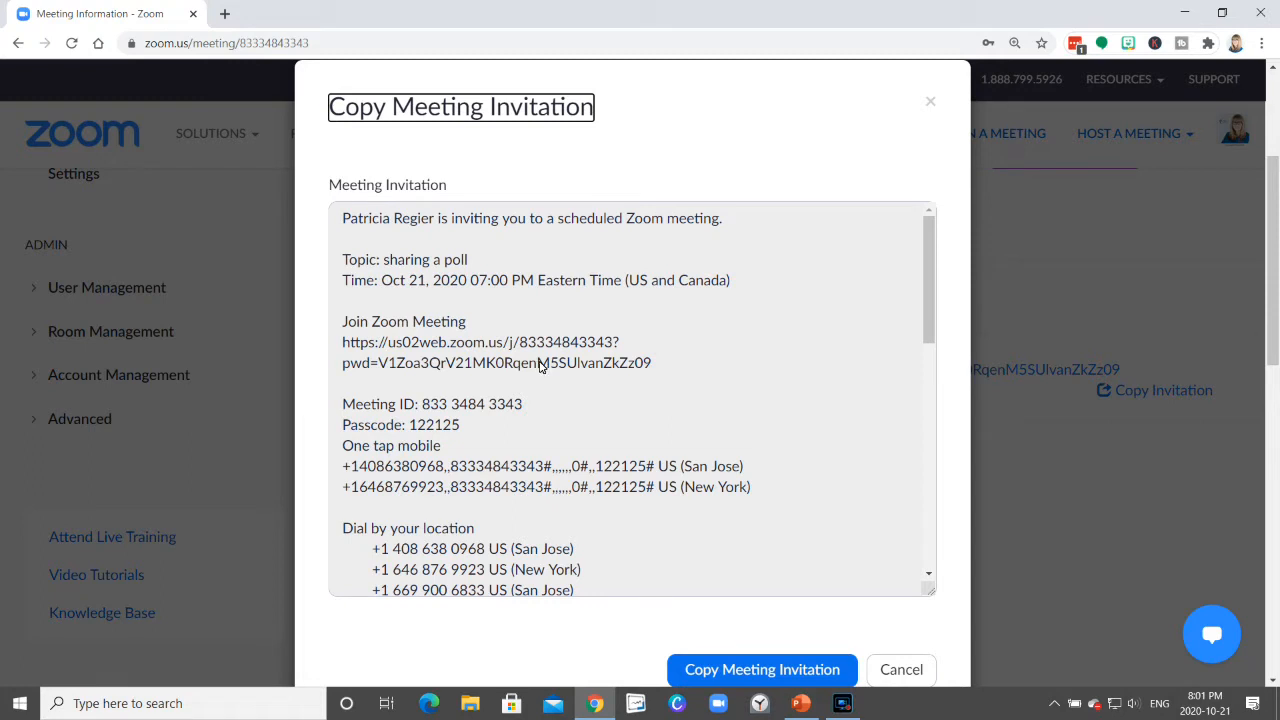
pyautogui.moveTo(584, 351)
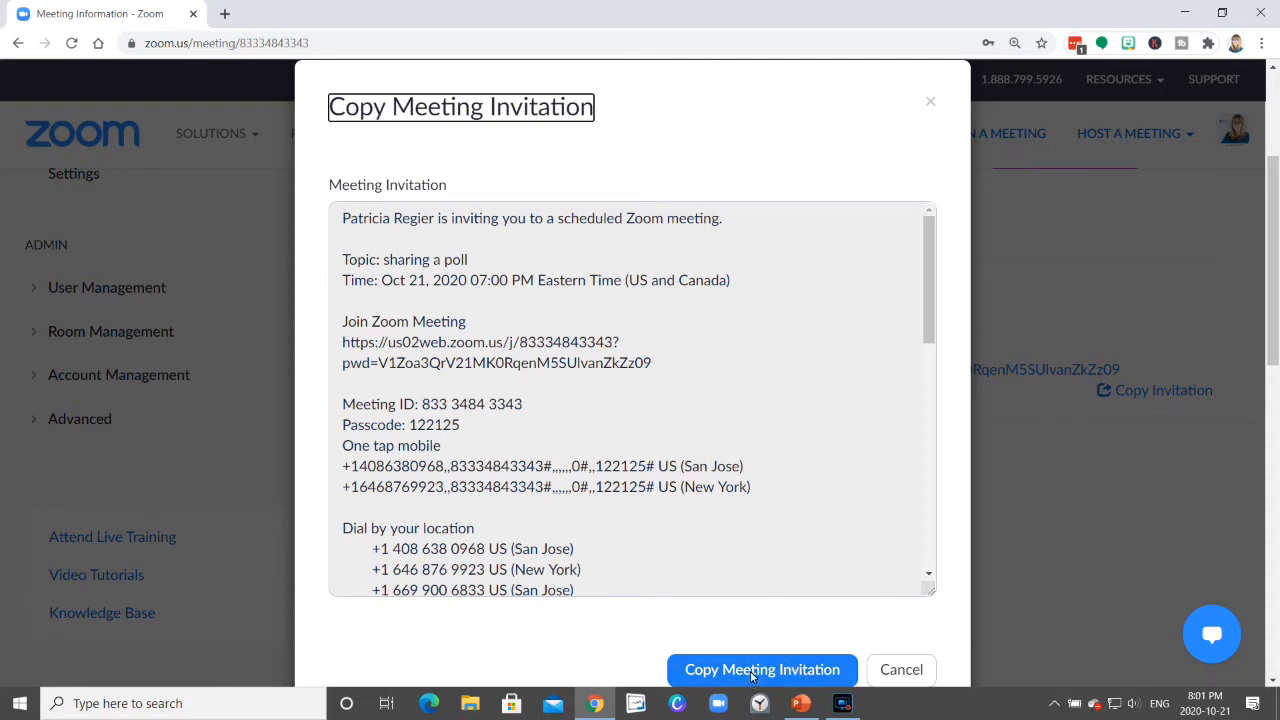
# Copy the full meeting invitation and launch Microsoft Word from the taskbar search
pyautogui.click(762, 669)
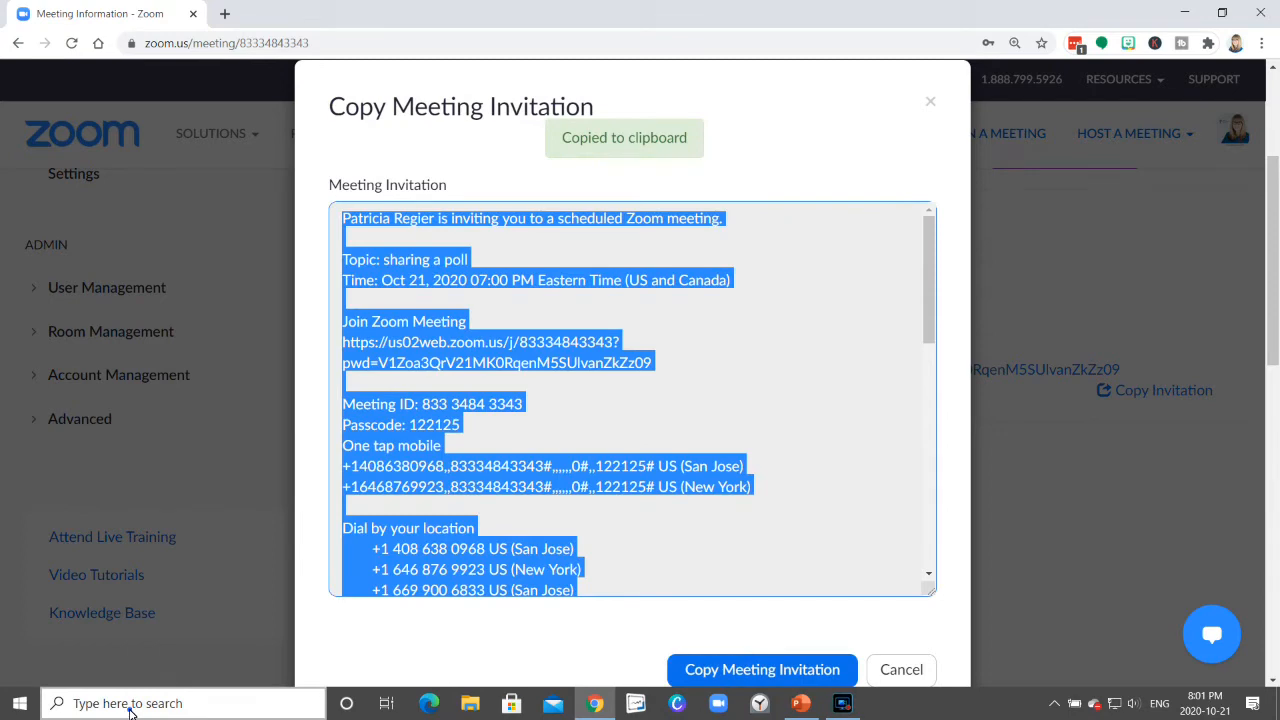
pyautogui.write('word')
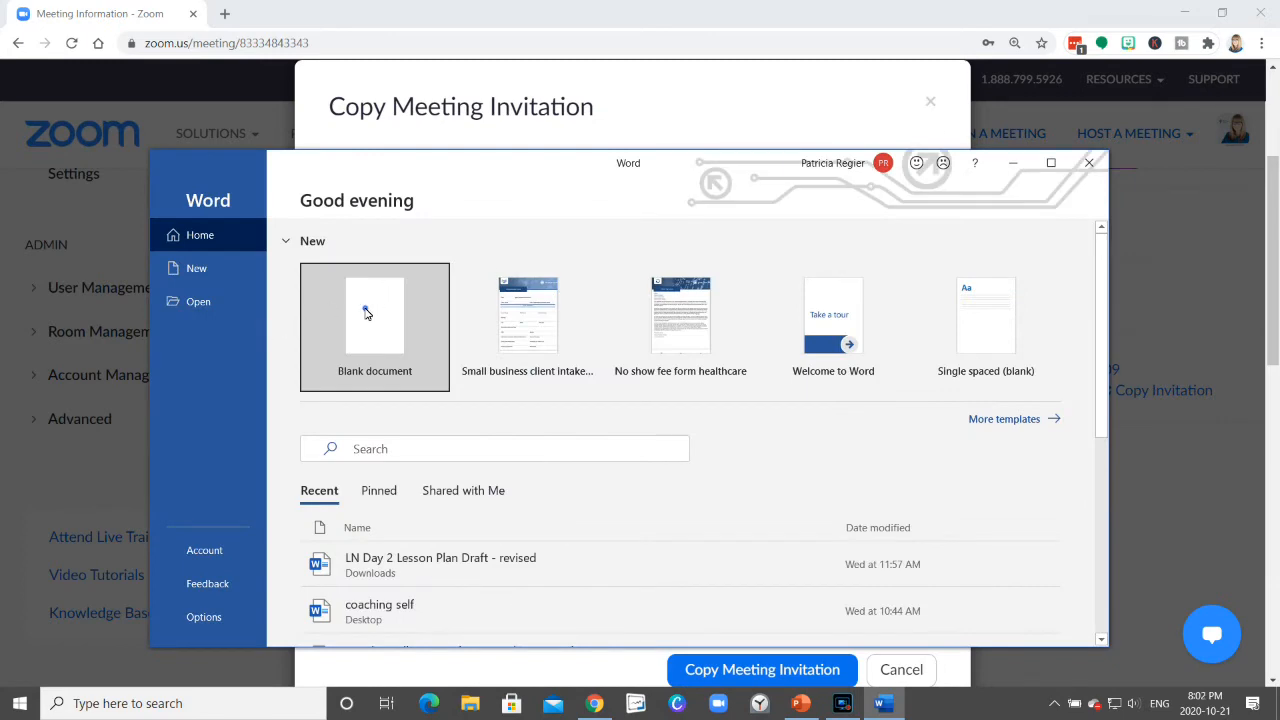
# Paste the invitation into a blank document, deleting non-Canada and one-tap mobile lines
pyautogui.click(375, 315)
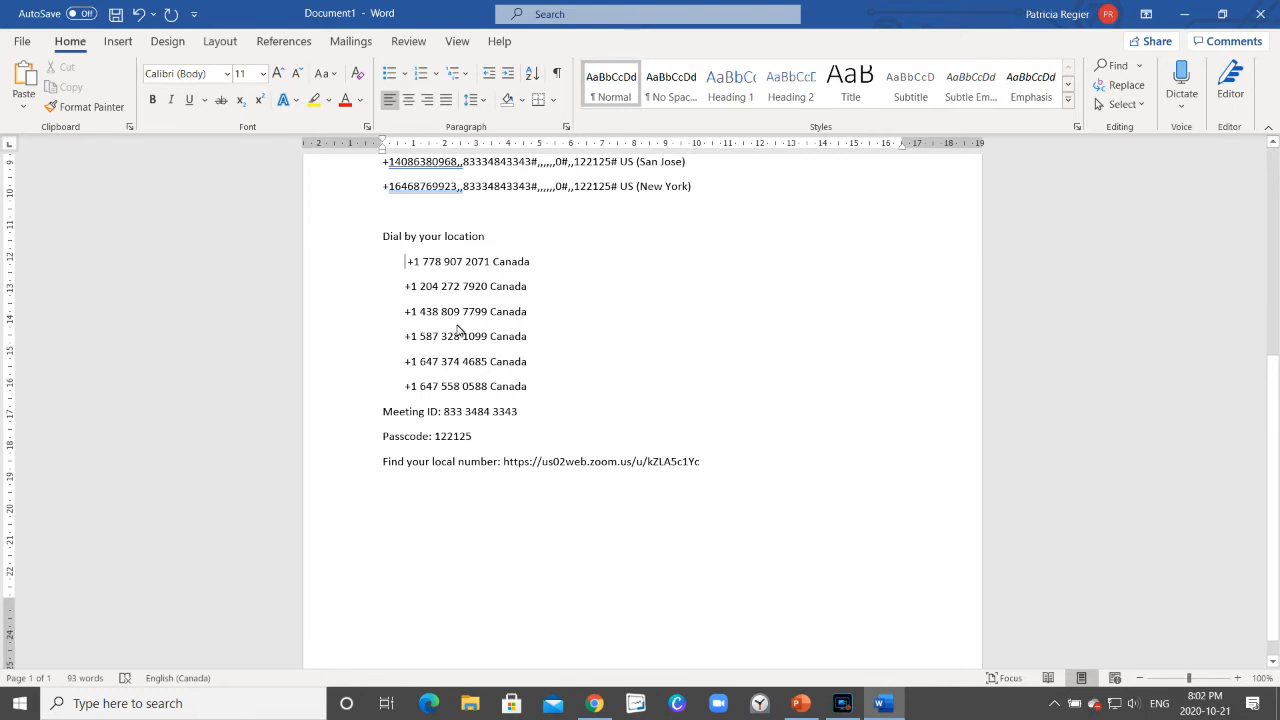
pyautogui.moveTo(560, 470)
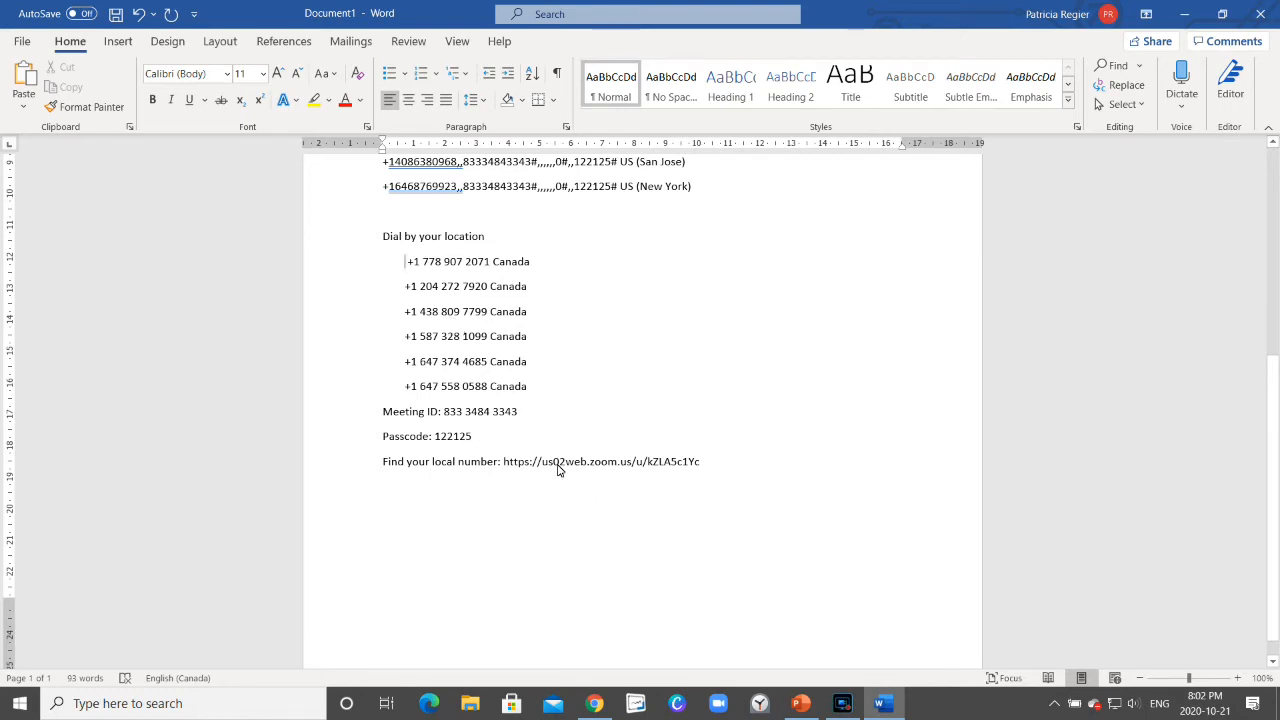
pyautogui.moveTo(726, 476)
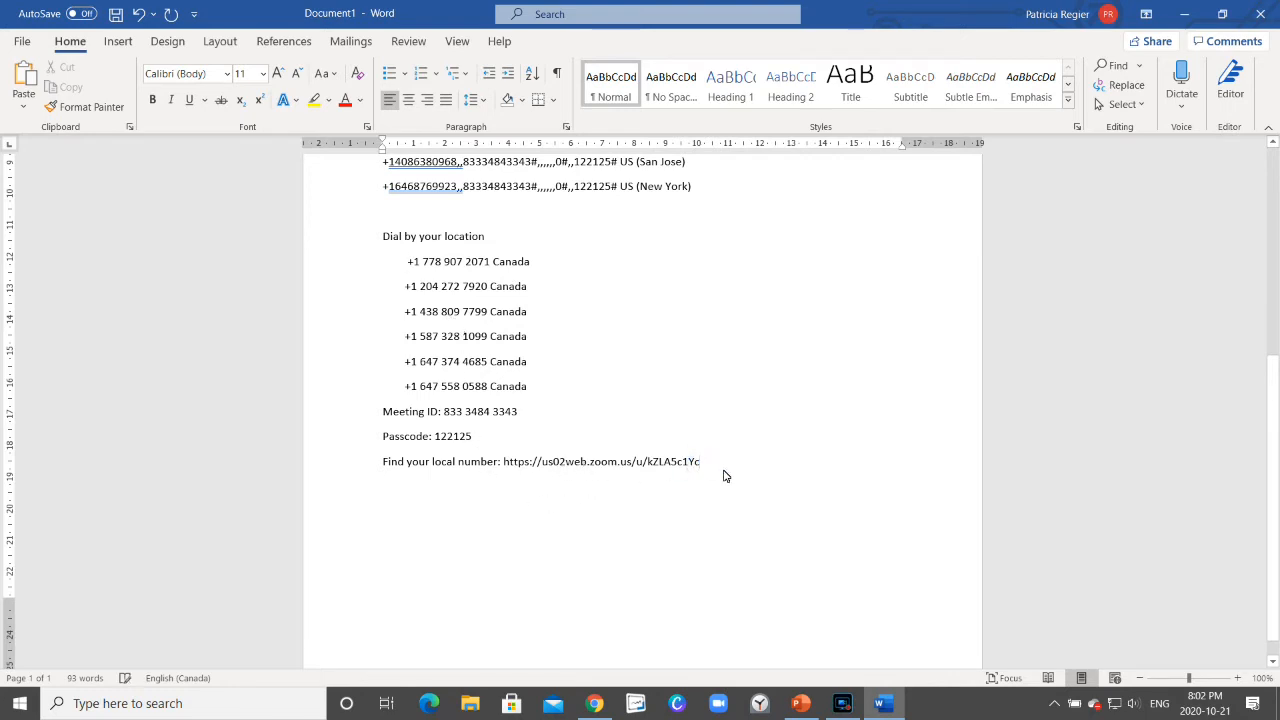
pyautogui.click(702, 461)
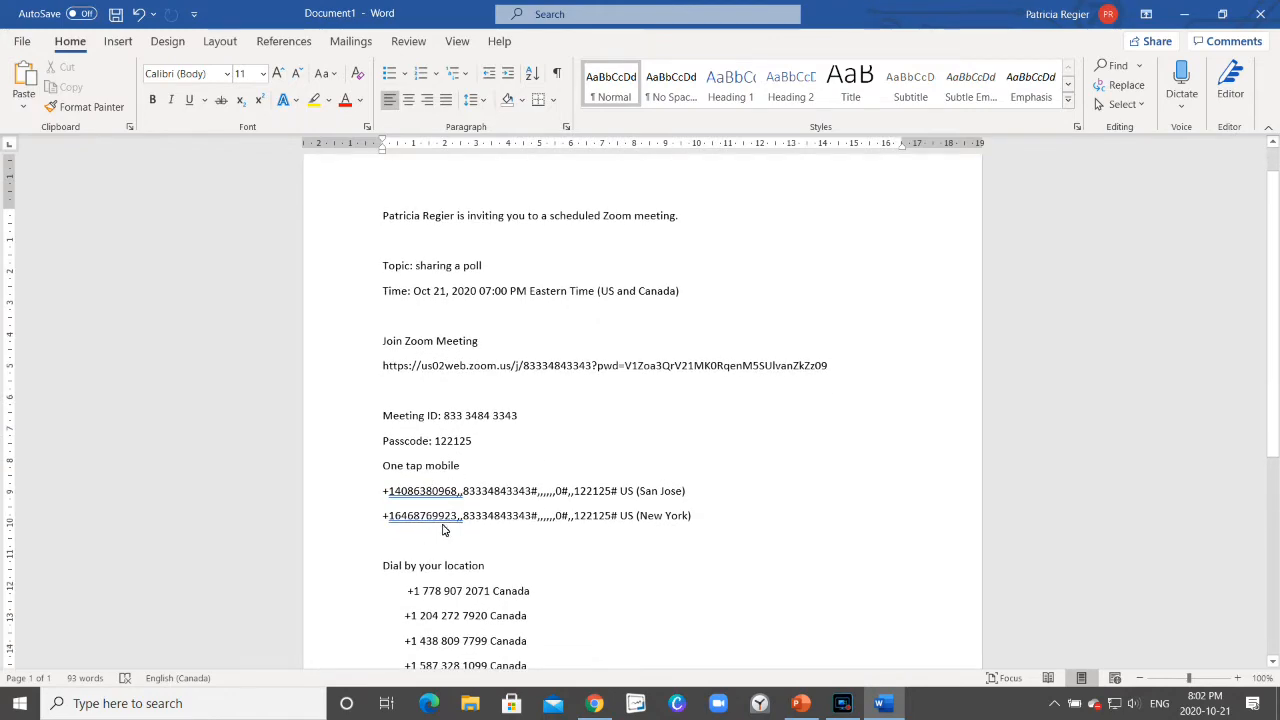
pyautogui.scroll(-3)
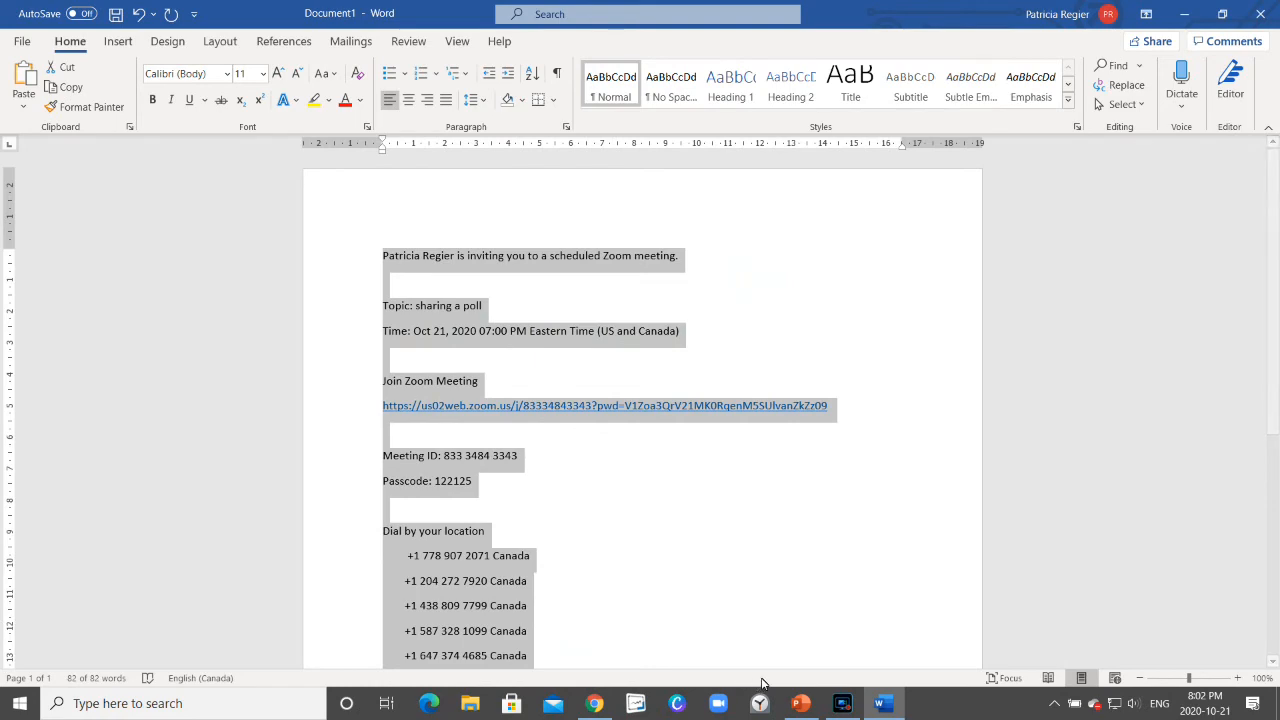
pyautogui.click(595, 703)
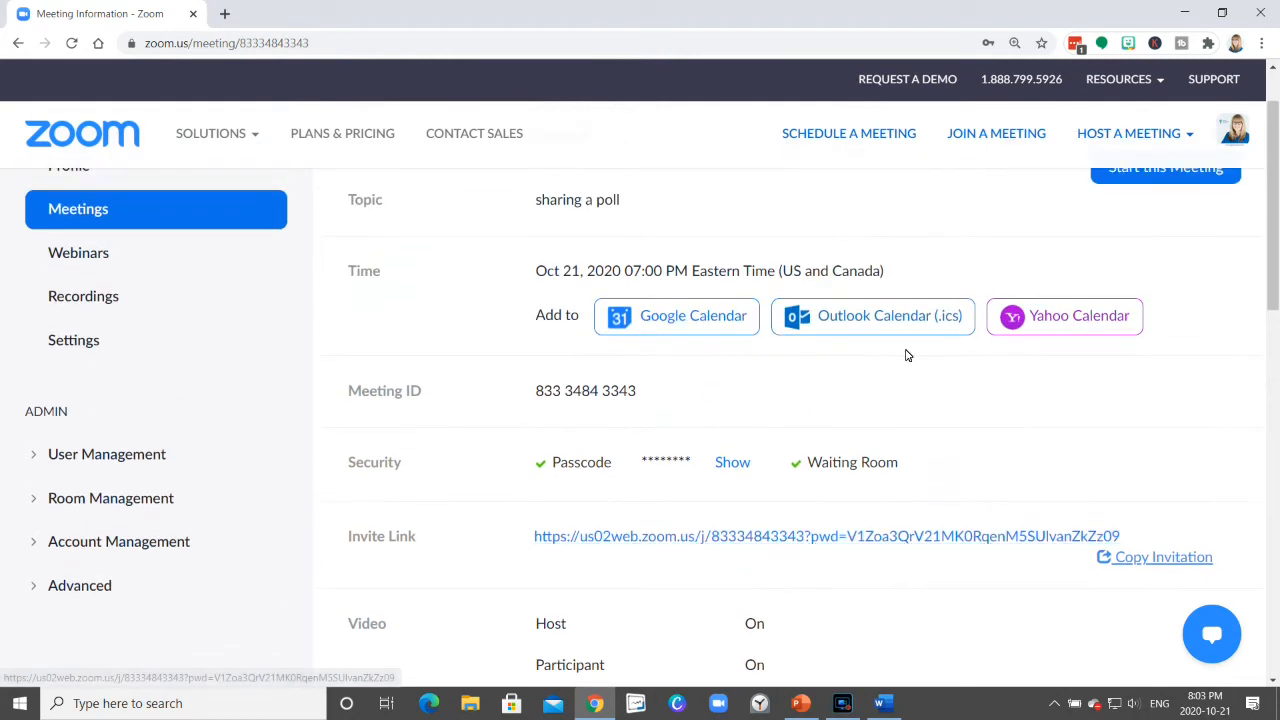
pyautogui.scroll(-3)
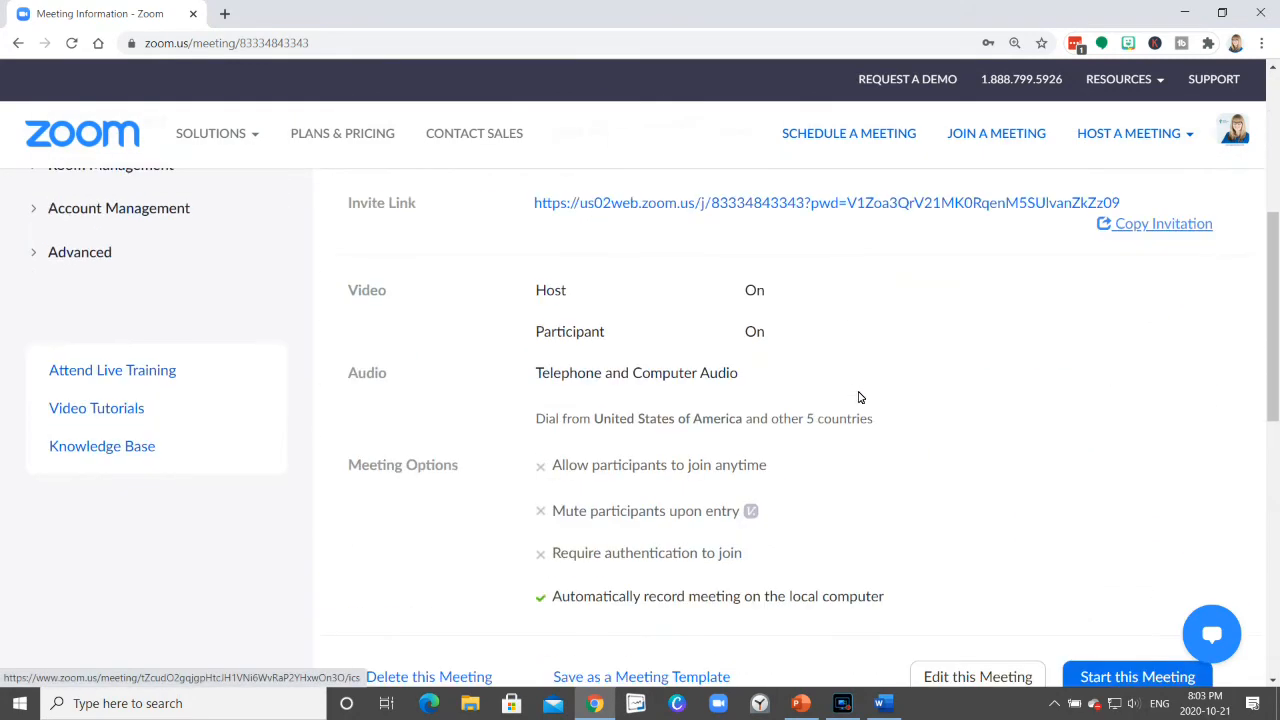
pyautogui.scroll(-3)
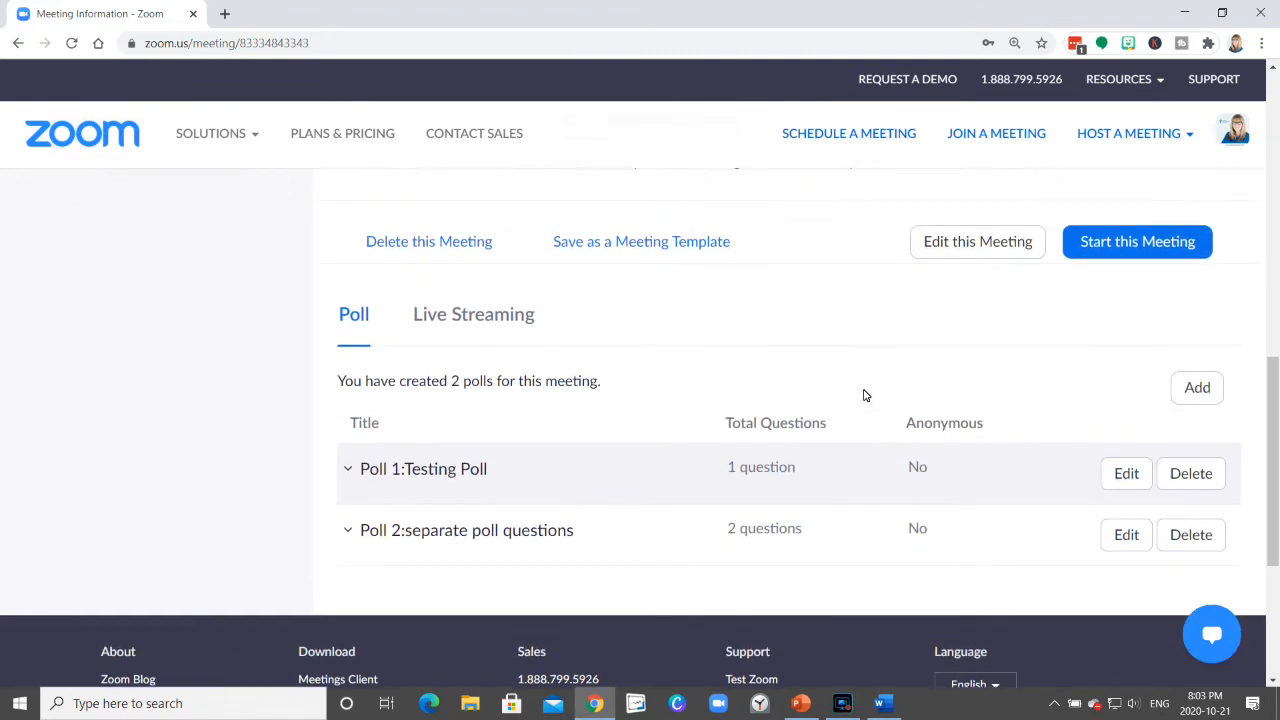
pyautogui.scroll(-3)
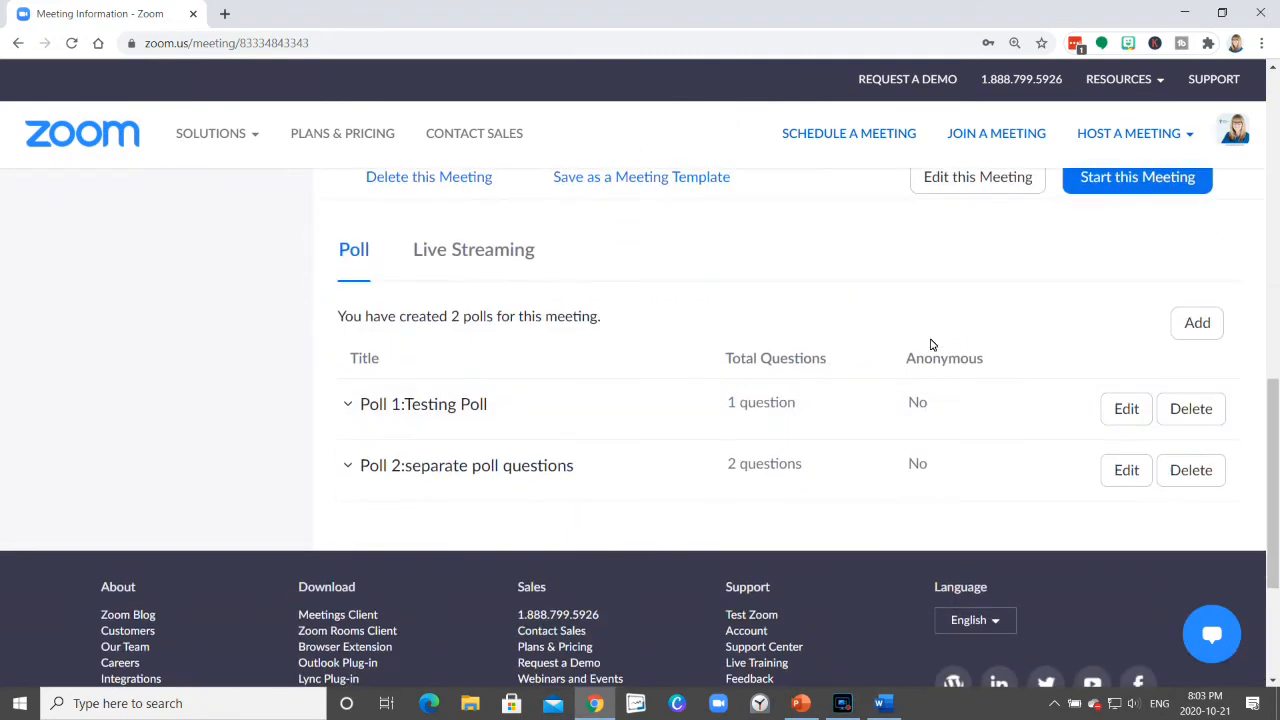
pyautogui.scroll(3)
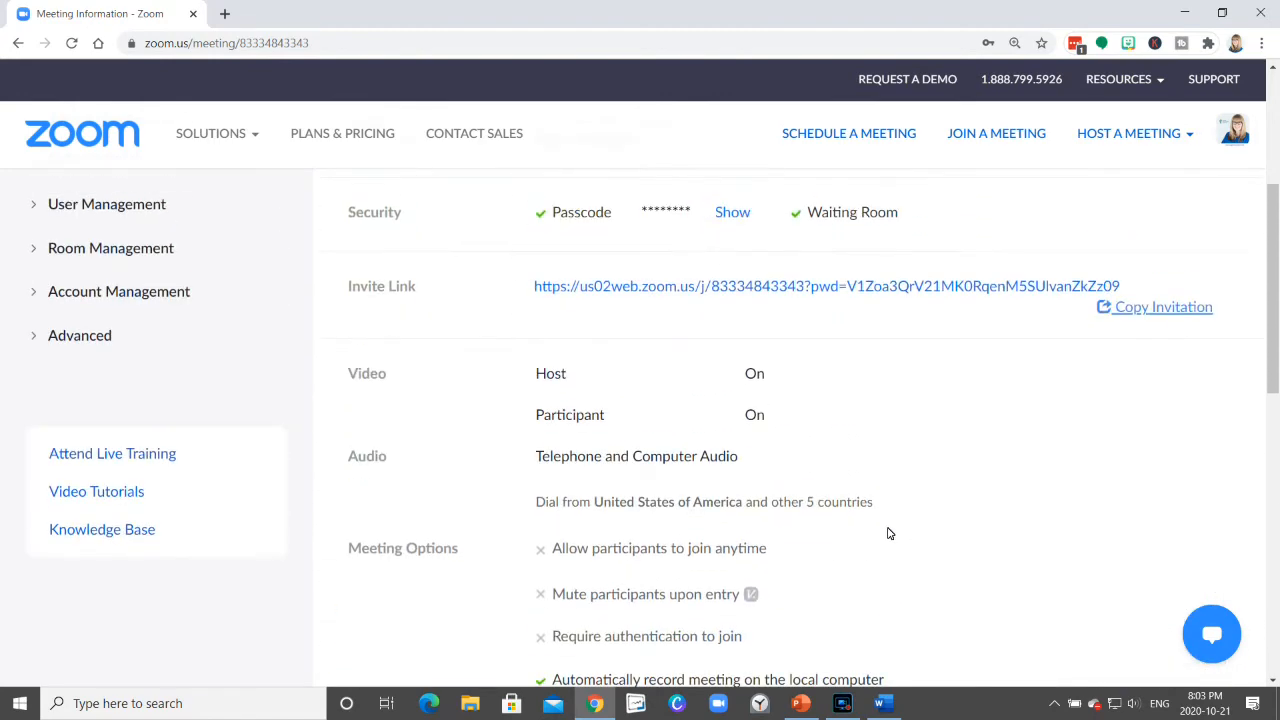
pyautogui.scroll(3)
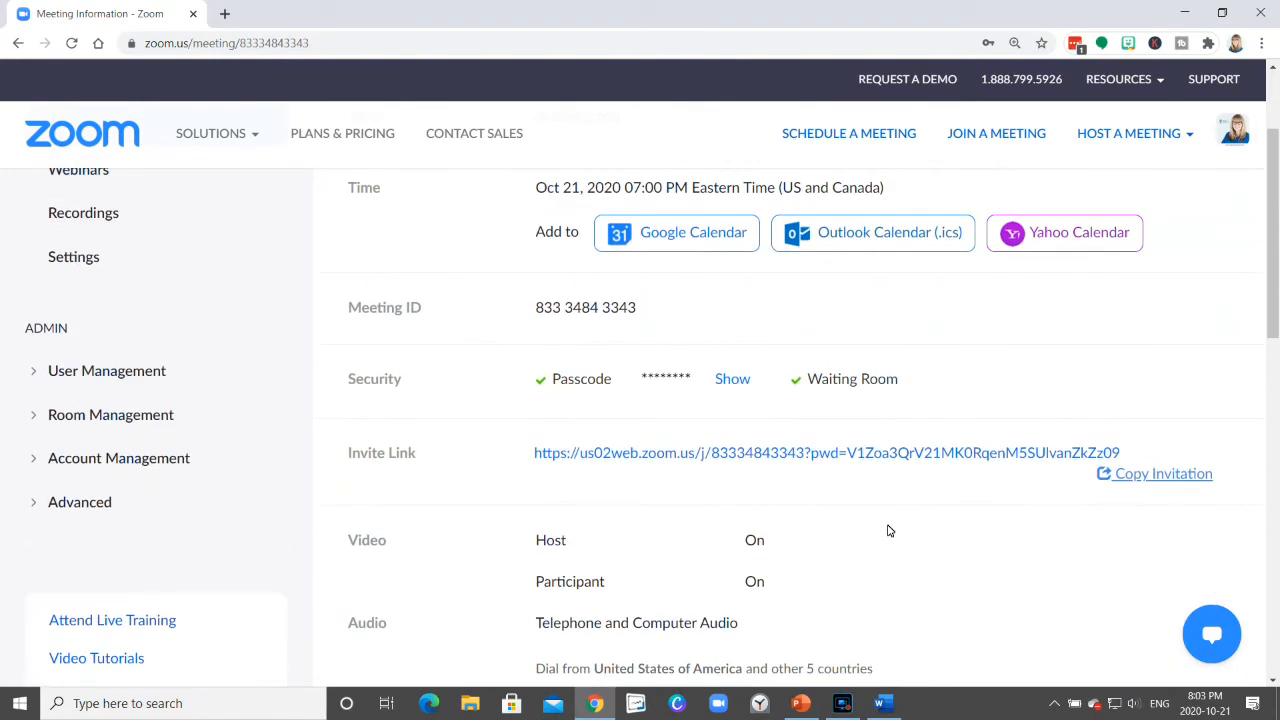
pyautogui.scroll(-3)
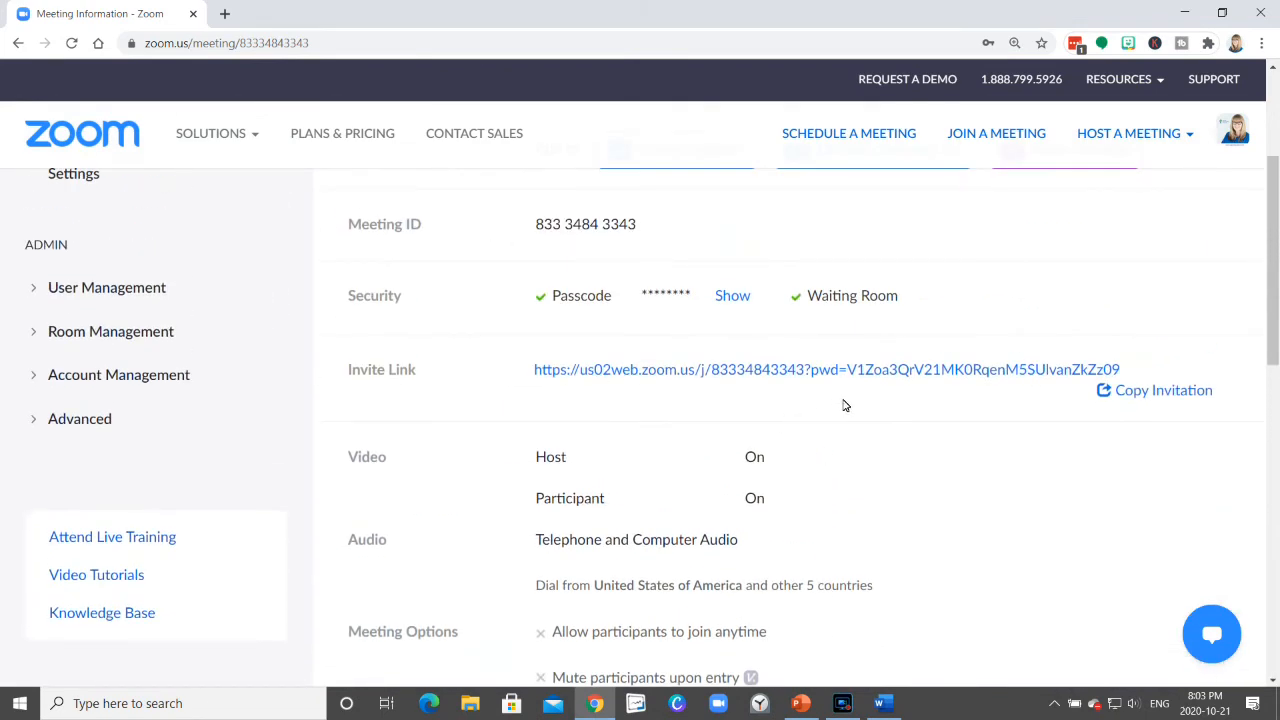
pyautogui.moveTo(830, 522)
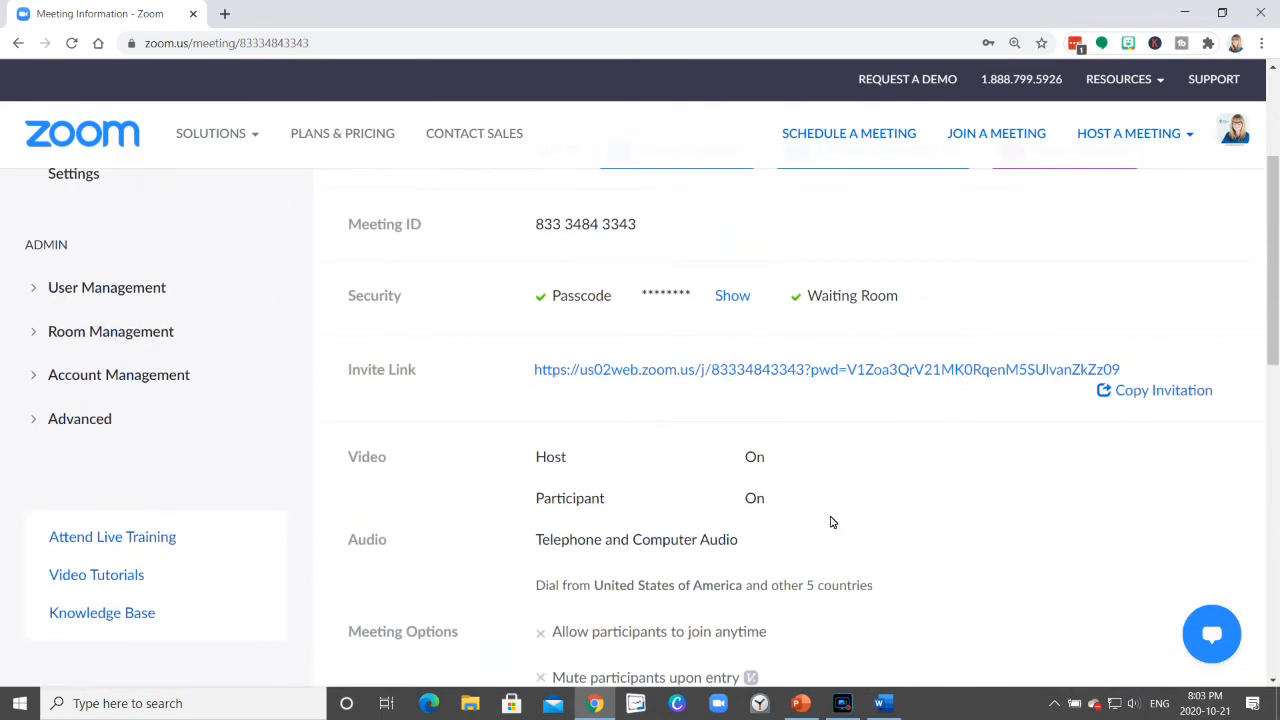